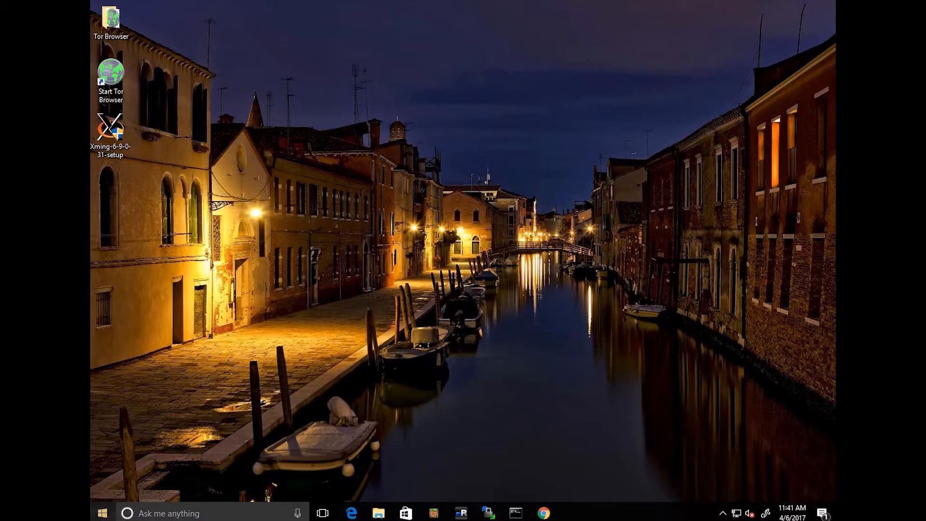
# - Enable Developer mode under Settings > Update & security > For developers
pyautogui.click(101, 512)
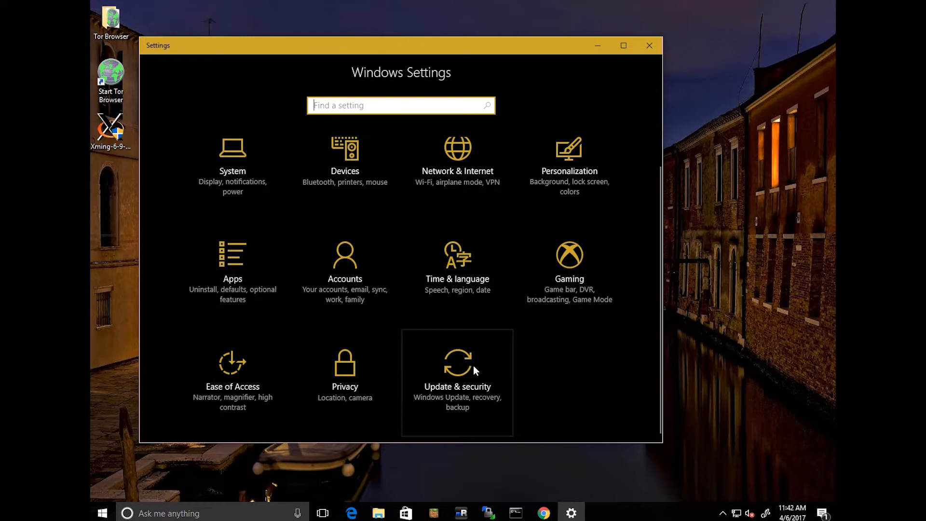
pyautogui.click(456, 372)
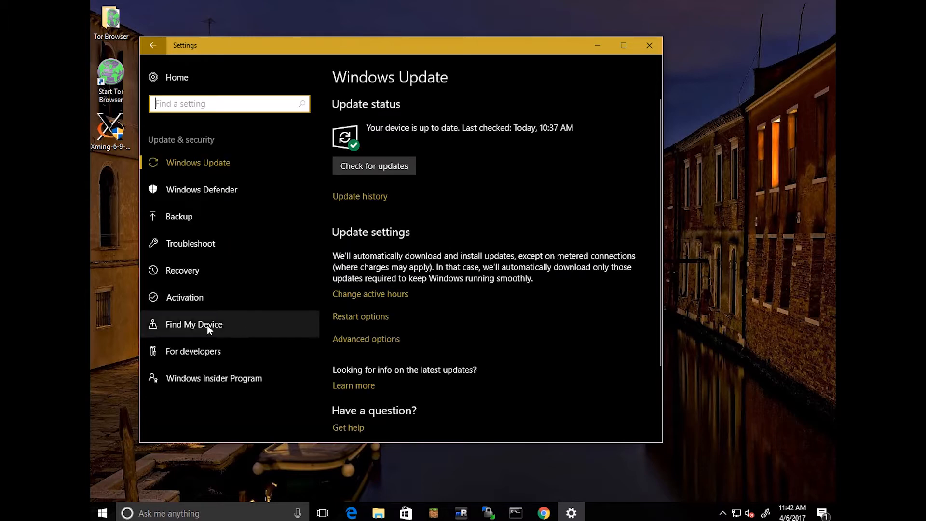
pyautogui.click(193, 351)
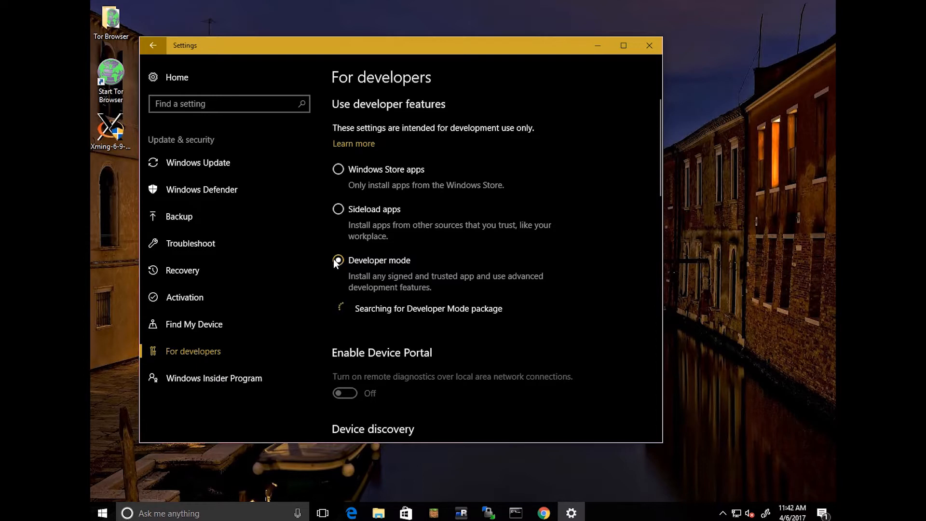
pyautogui.click(337, 261)
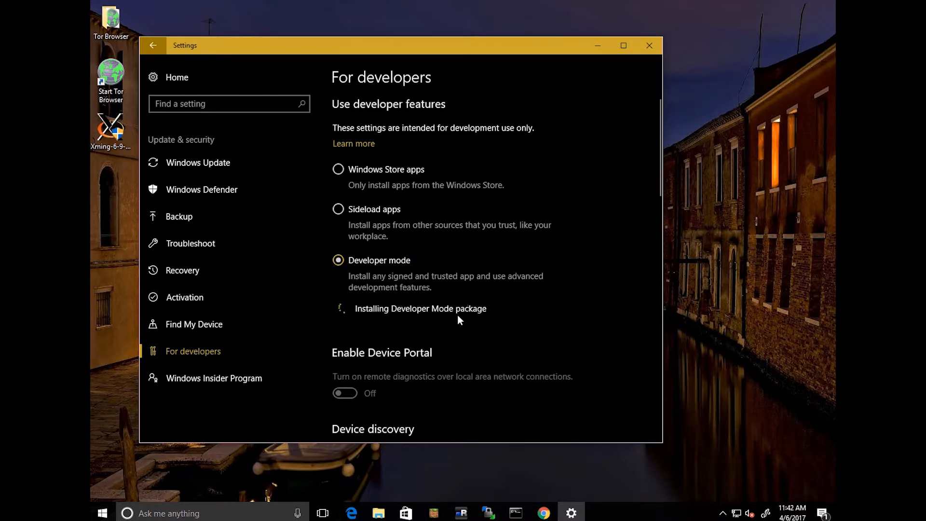
pyautogui.moveTo(598, 119)
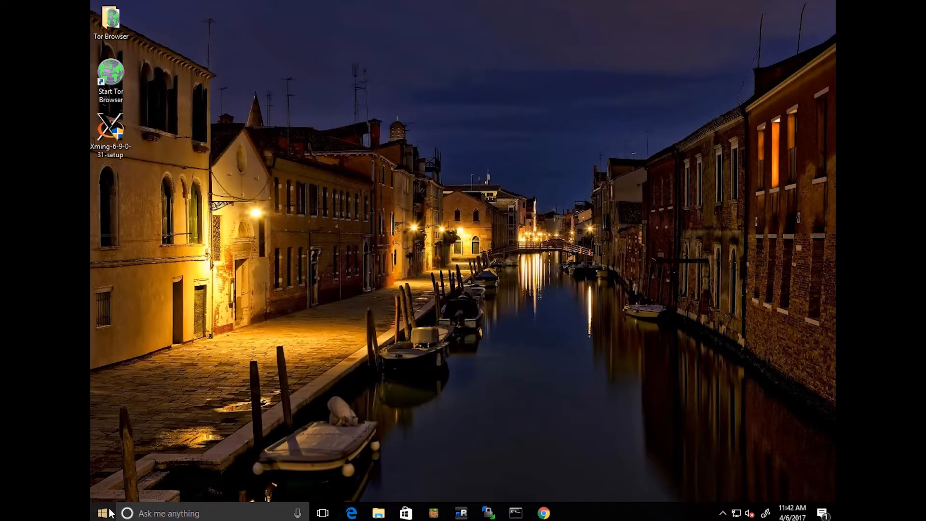
# - Turn on Windows Subsystem for Linux (Beta) in Windows Features and apply with OK
pyautogui.write('windows features')
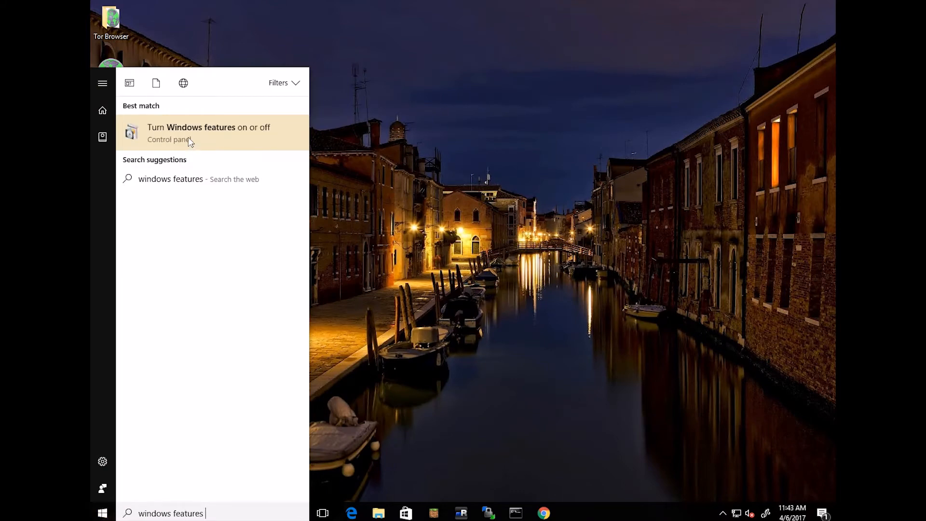
pyautogui.click(208, 133)
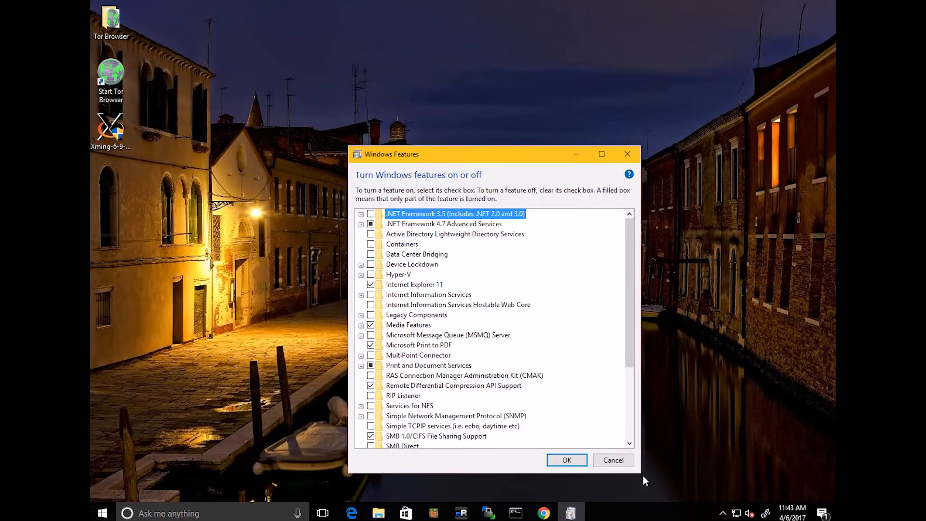
pyautogui.scroll(-3)
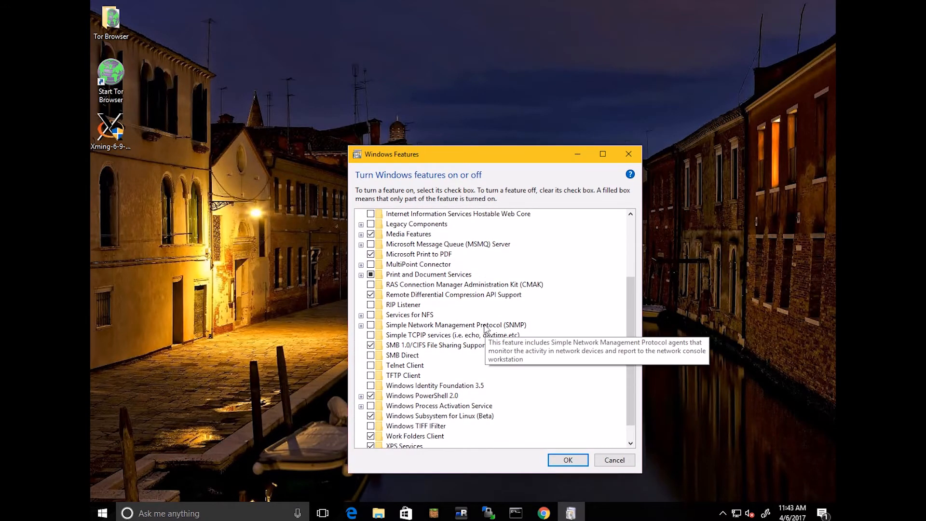
pyautogui.scroll(-3)
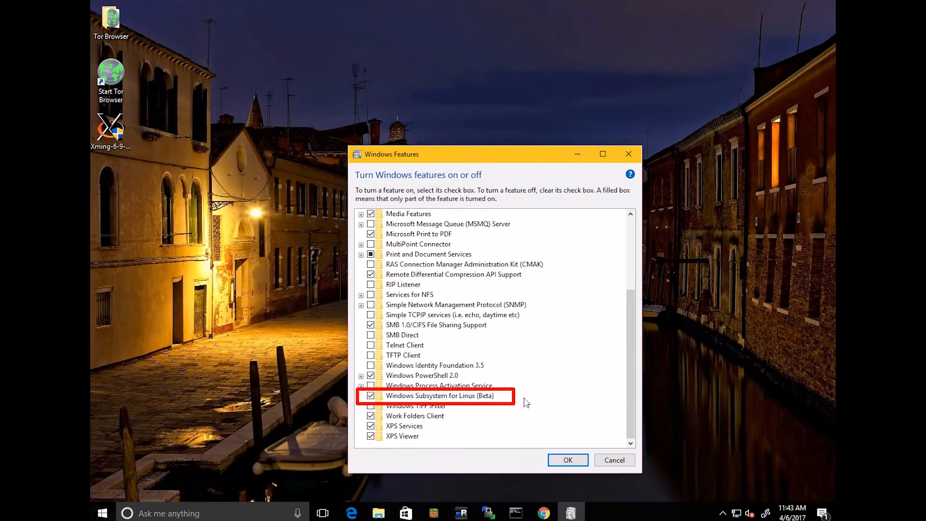
pyautogui.moveTo(470, 340)
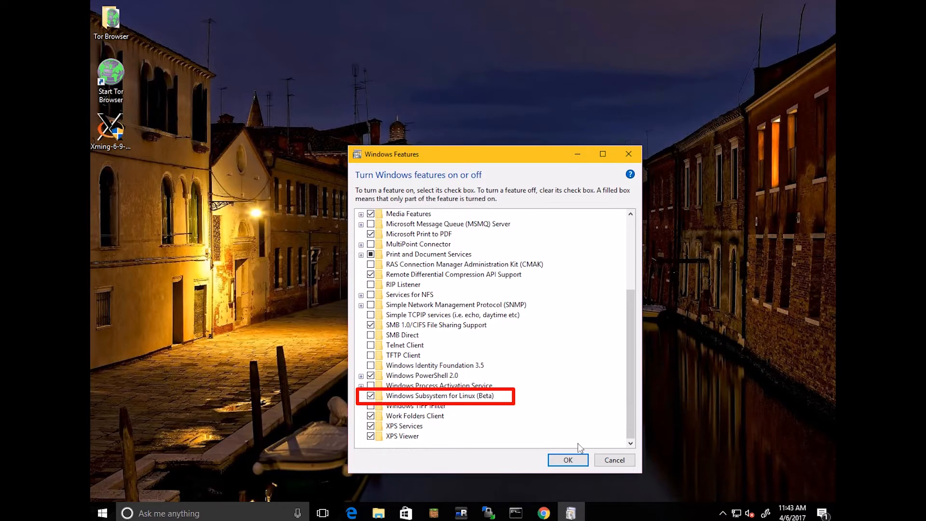
pyautogui.click(567, 460)
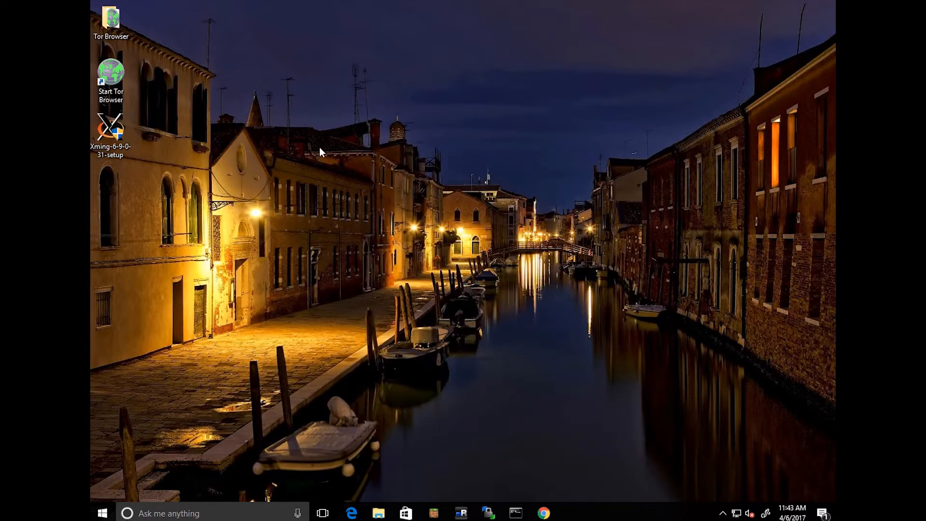
pyautogui.moveTo(114, 488)
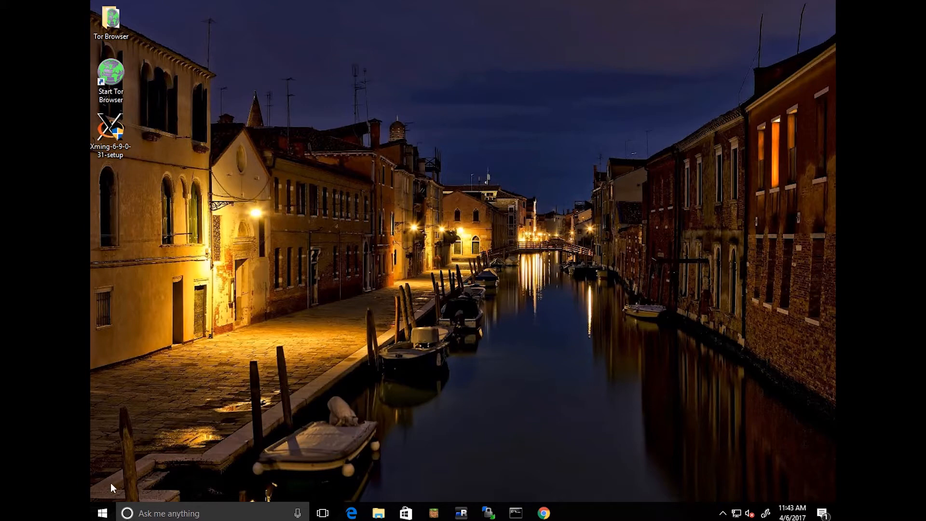
# - Launch Bash on Ubuntu on Windows from the Start menu search
pyautogui.click(127, 513)
pyautogui.write('bash')
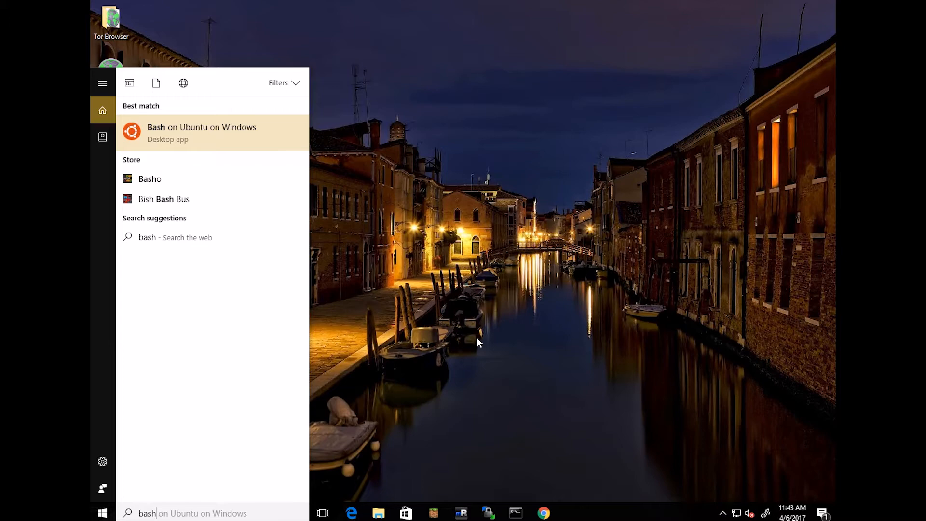
pyautogui.click(202, 132)
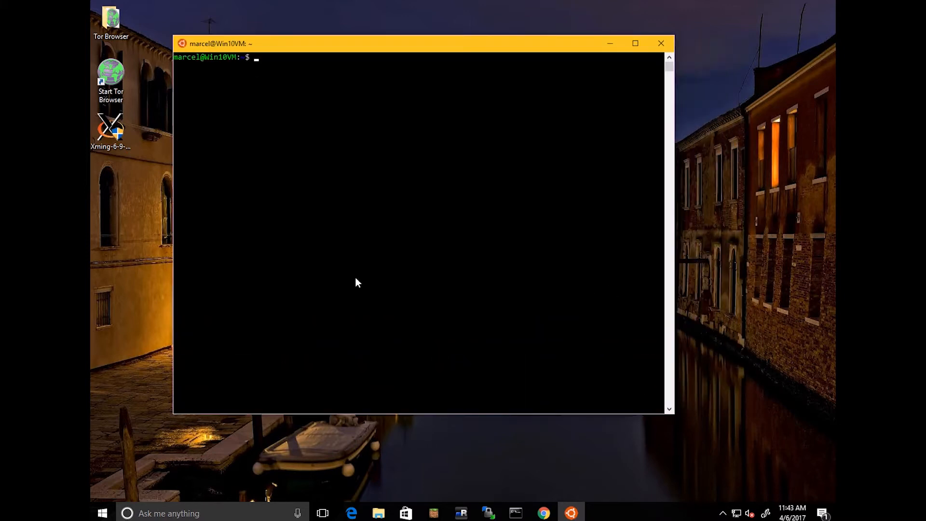
pyautogui.moveTo(264, 142)
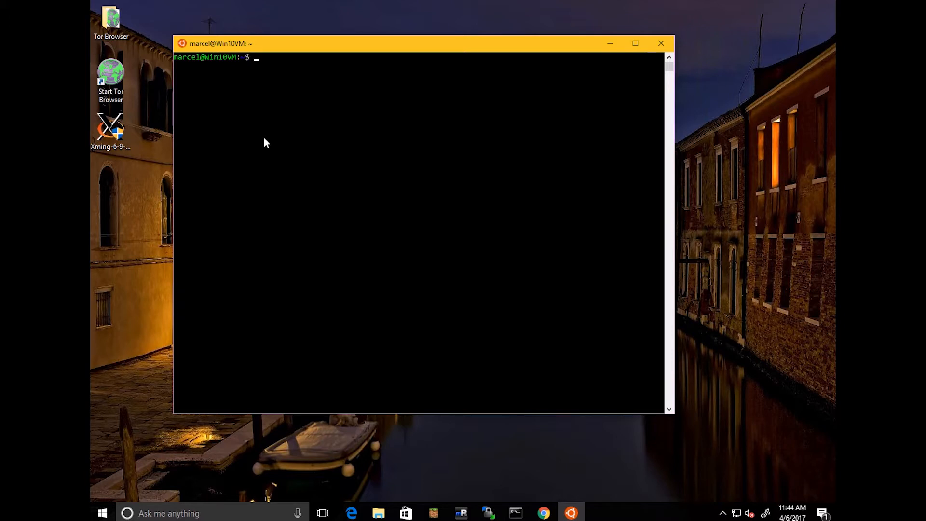
# - Attempt apt update, then rerun it as 'sudo apt update' with the password
pyautogui.write('apt')
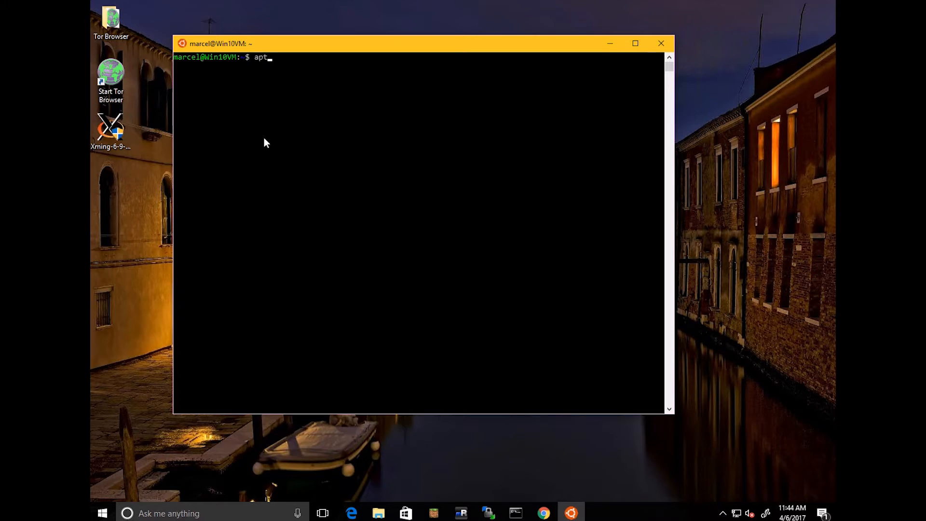
pyautogui.write('install up')
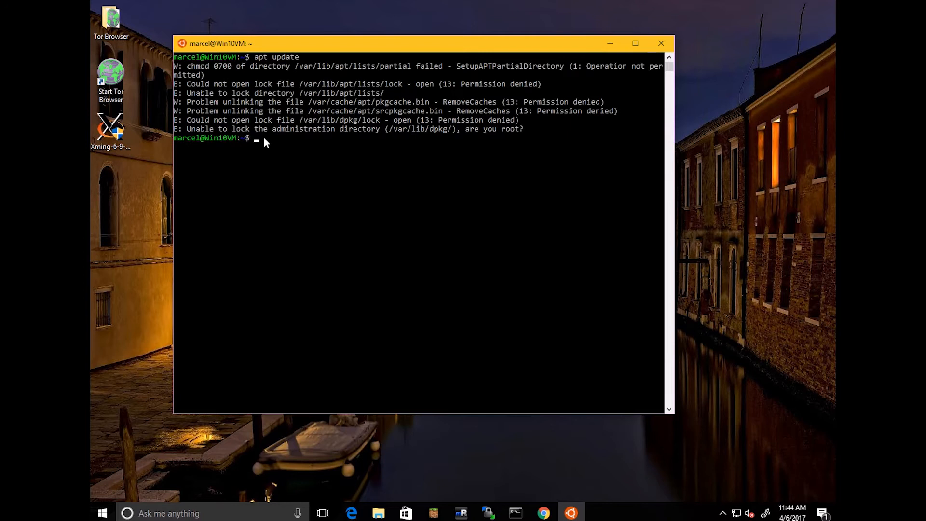
pyautogui.write('apt-get')
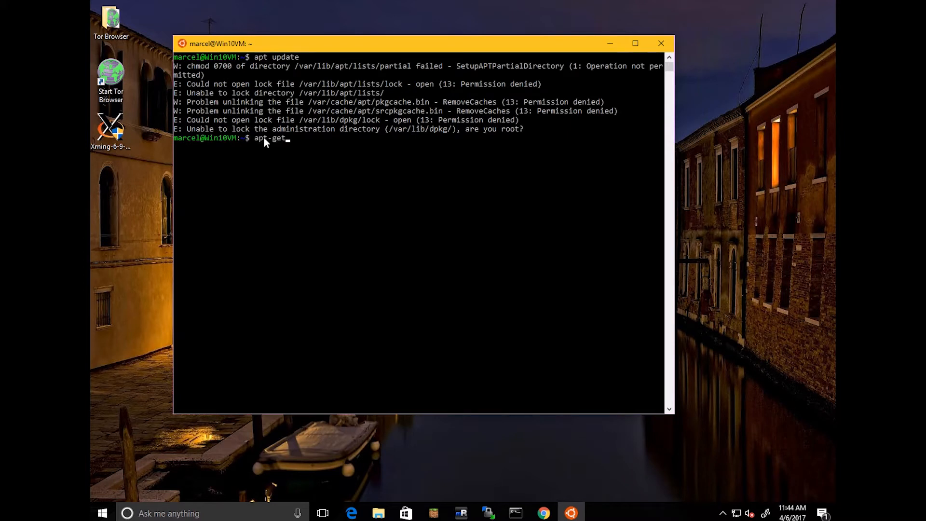
pyautogui.write('sudo apt-g')
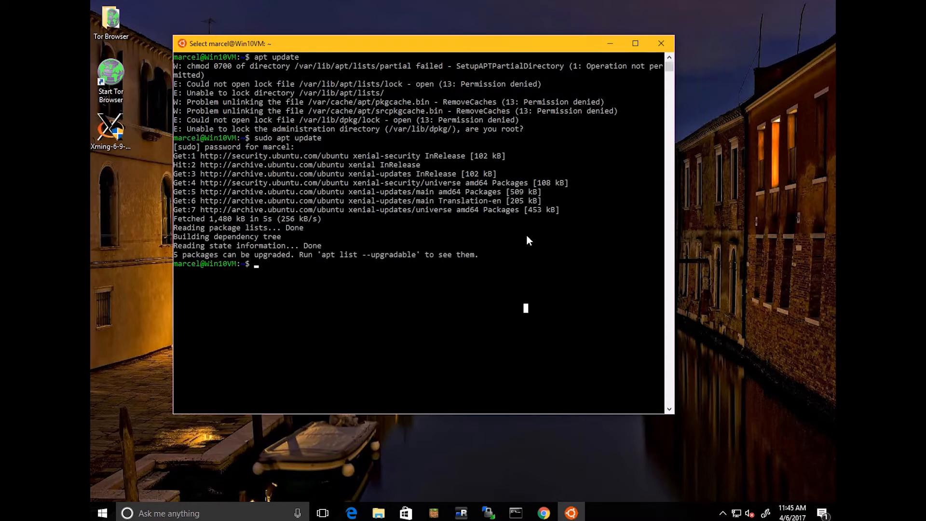
# - Start upgrading the 5 upgradable packages with 'sudo apt upgrade'
pyautogui.write('apt')
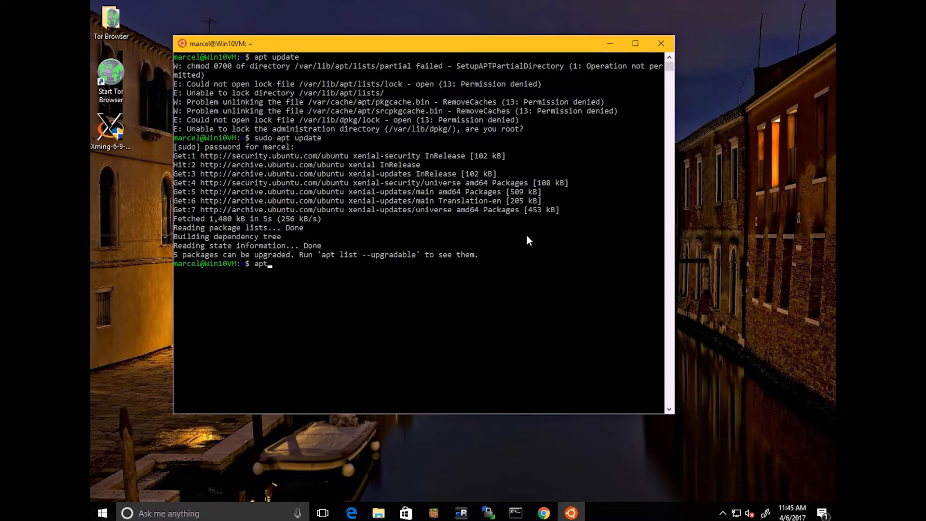
pyautogui.write('sudo')
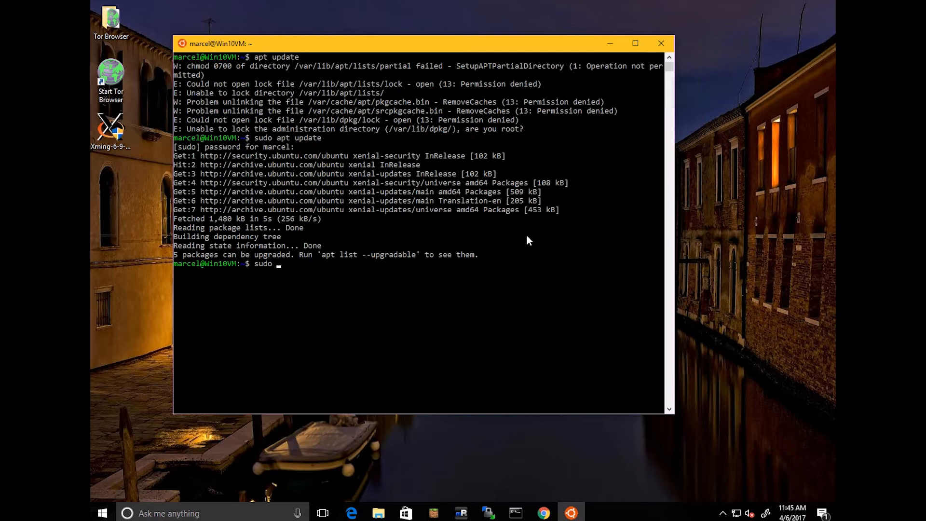
pyautogui.write('apt-')
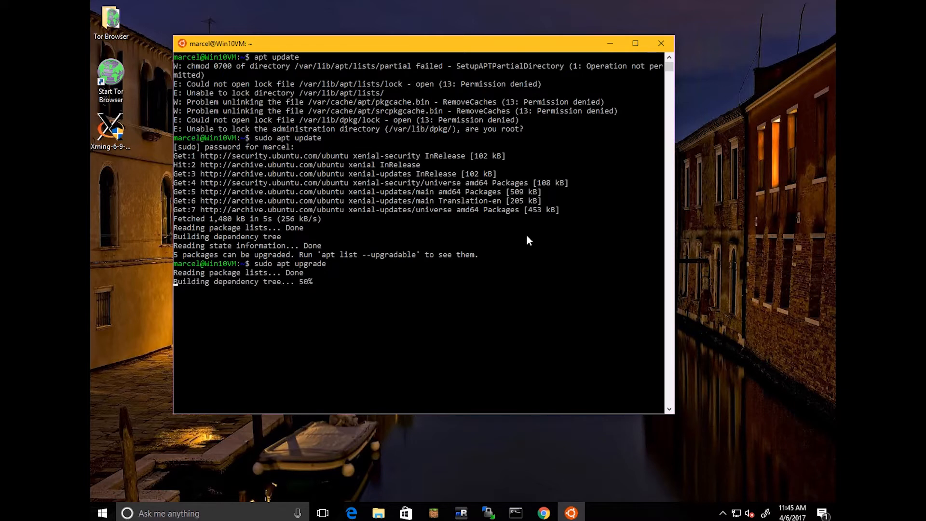
# - Confirm the upgrade with 'y', let it finish, and minimize the Bash window
pyautogui.write('you want to continue? [Y/n] y')
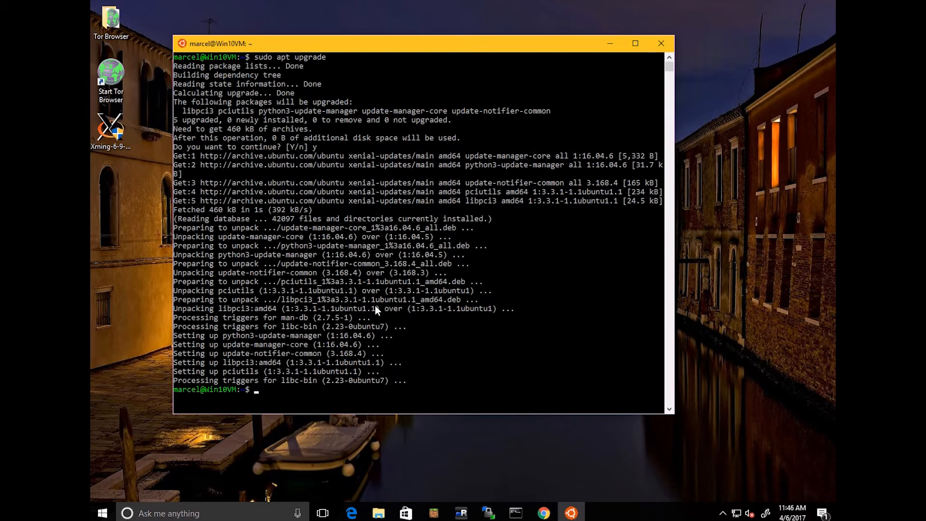
pyautogui.moveTo(357, 139)
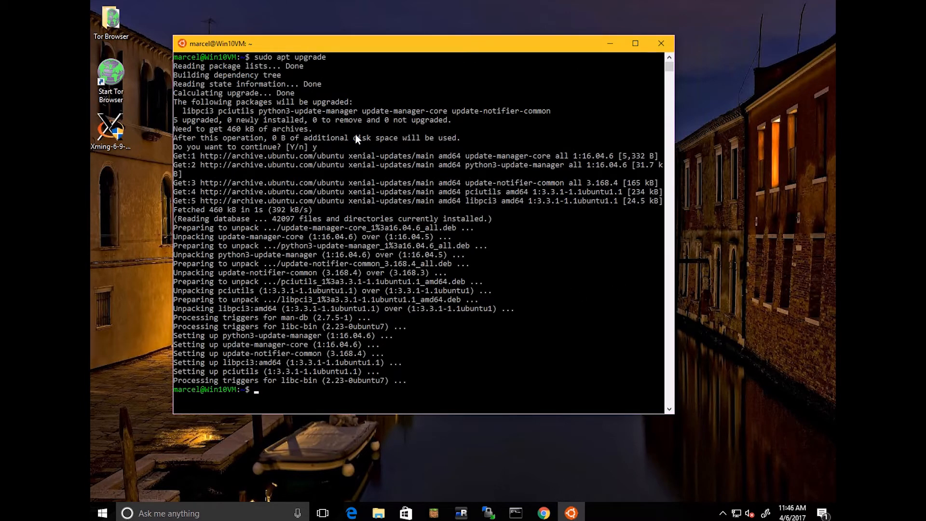
pyautogui.moveTo(467, 238)
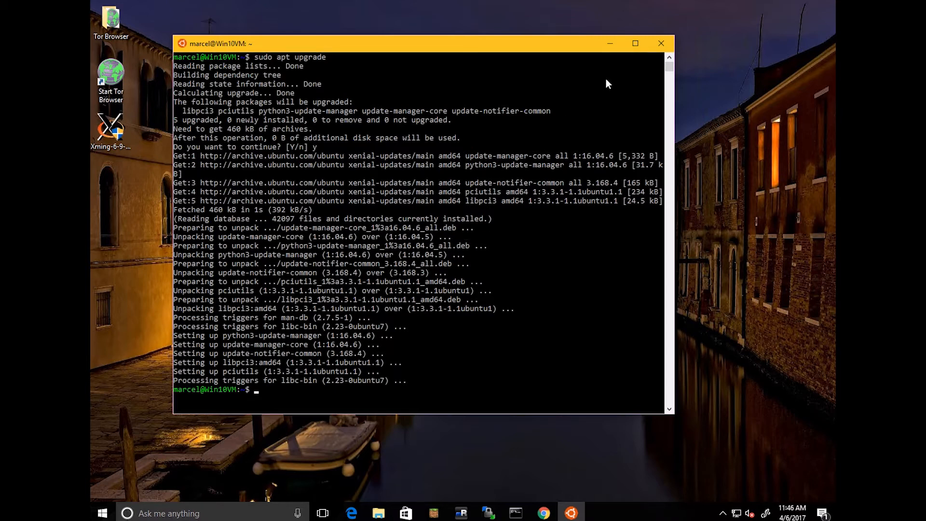
pyautogui.moveTo(611, 44)
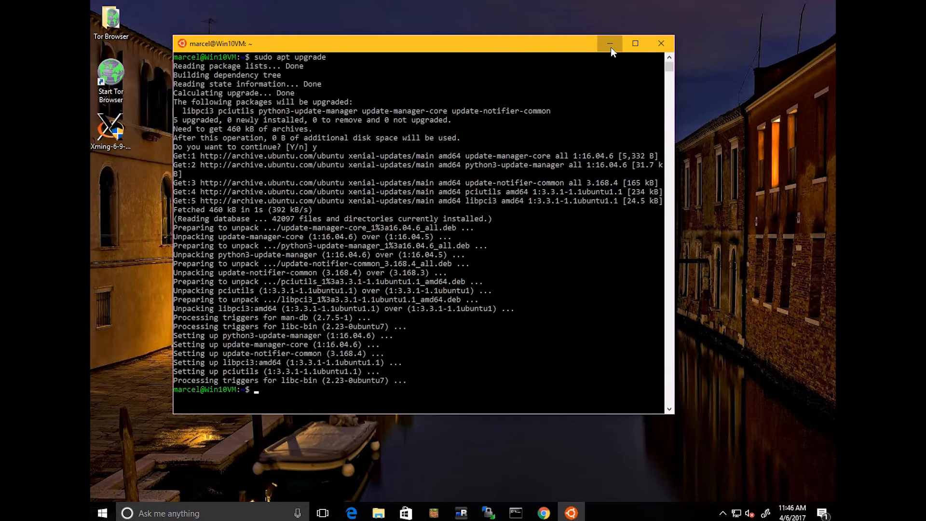
pyautogui.click(610, 44)
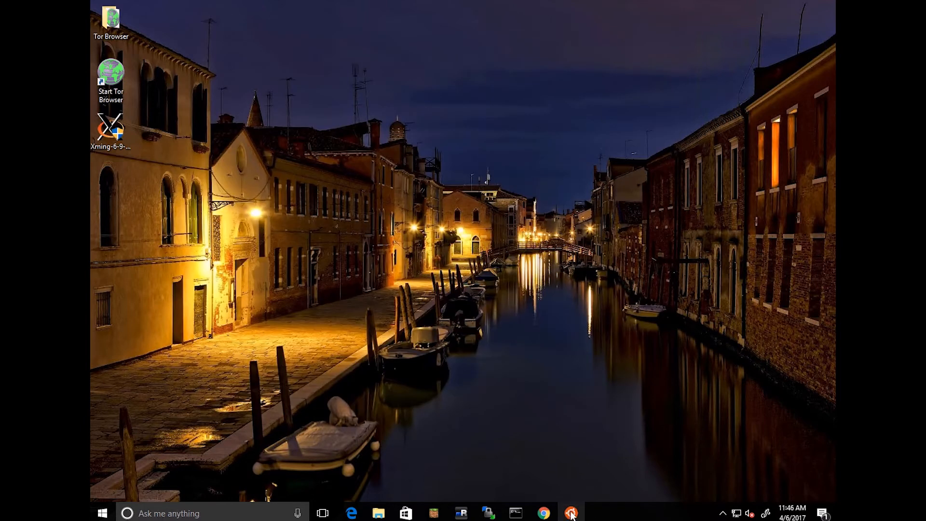
pyautogui.moveTo(540, 506)
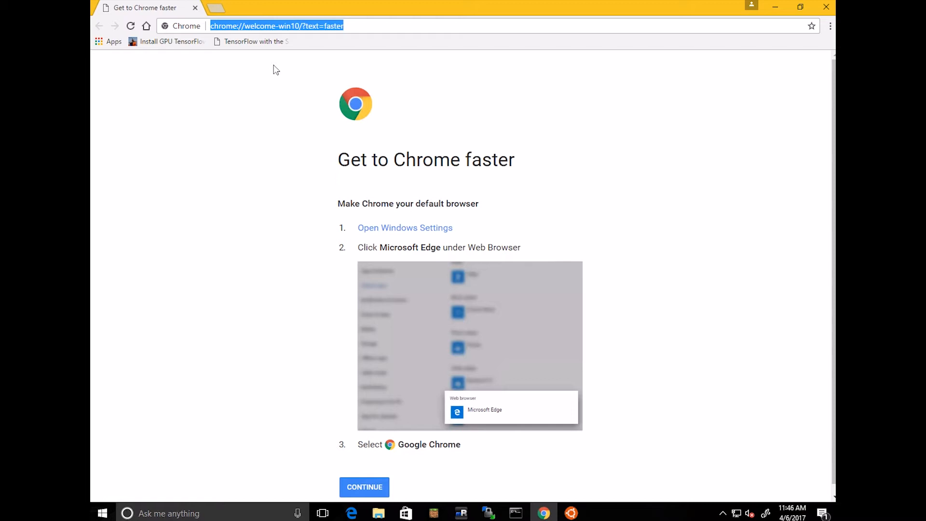
# - Search Google for 'xming' from Chrome's address bar
pyautogui.write('xming')
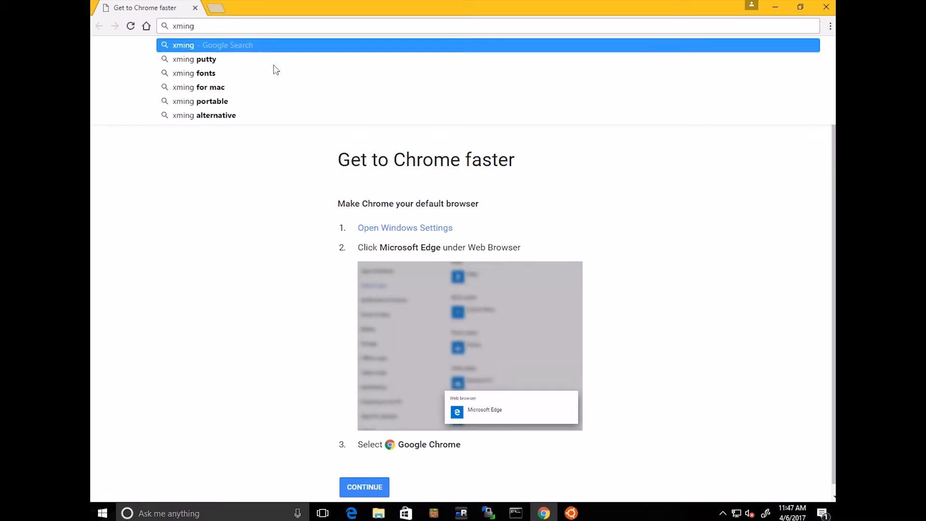
pyautogui.click(184, 46)
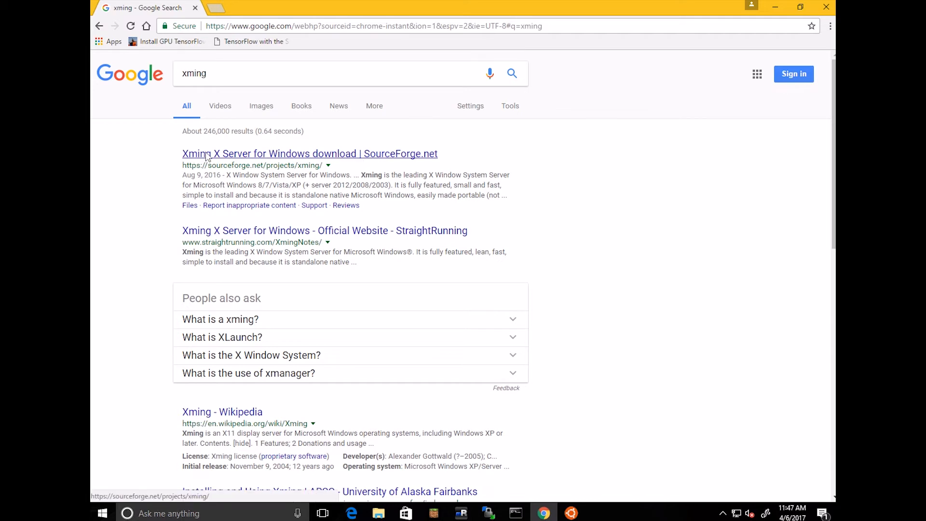
pyautogui.moveTo(290, 147)
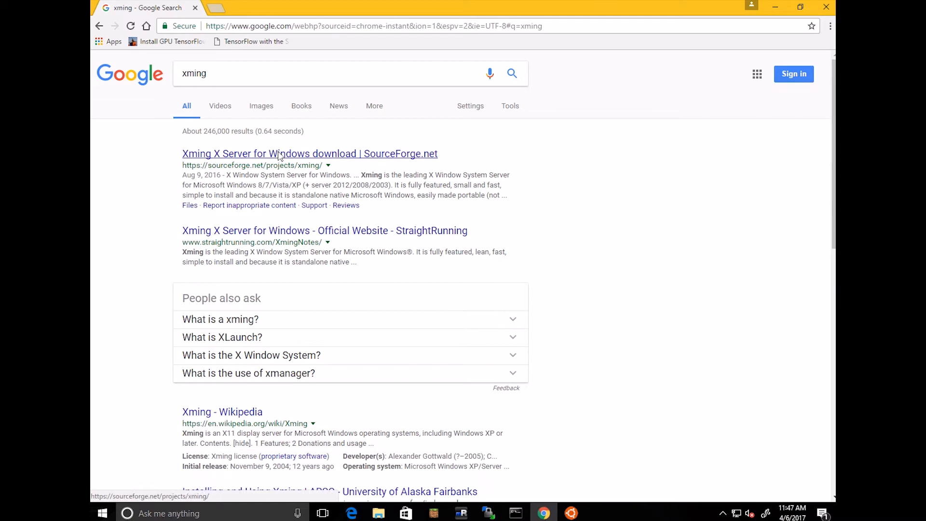
# - View the SourceForge Xming project page, then select the Xming setup file on the desktop
pyautogui.click(309, 154)
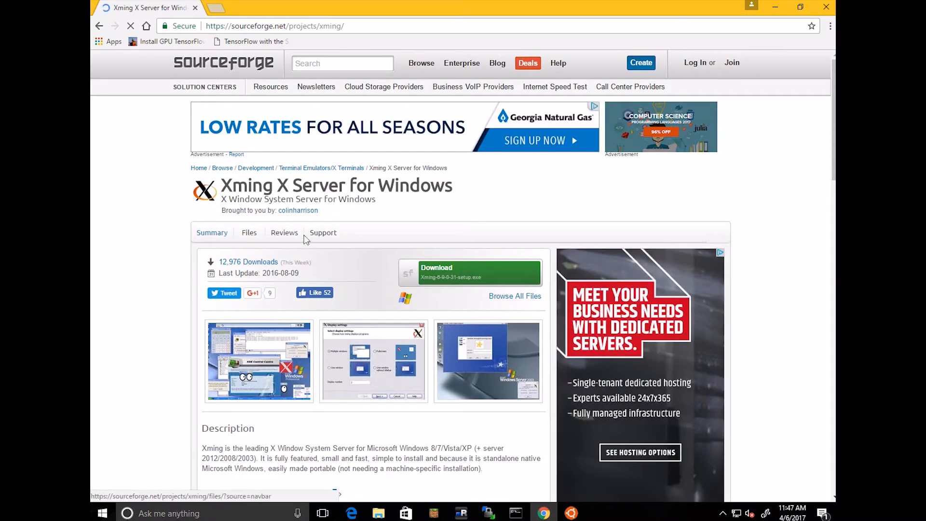
pyautogui.scroll(-3)
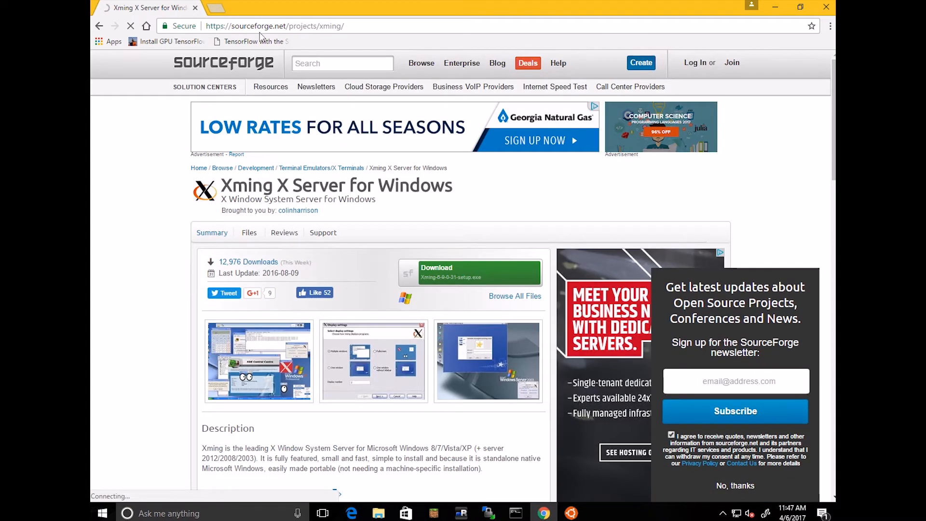
pyautogui.moveTo(320, 31)
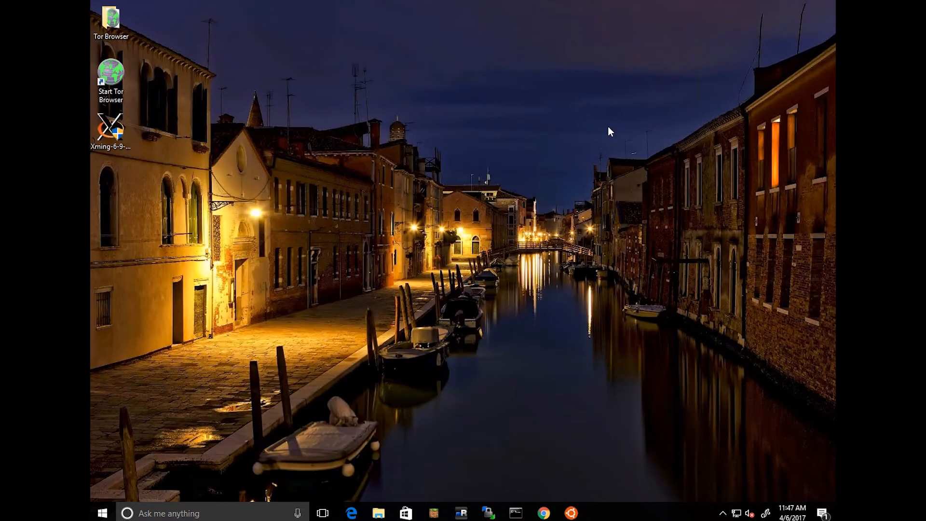
pyautogui.click(110, 128)
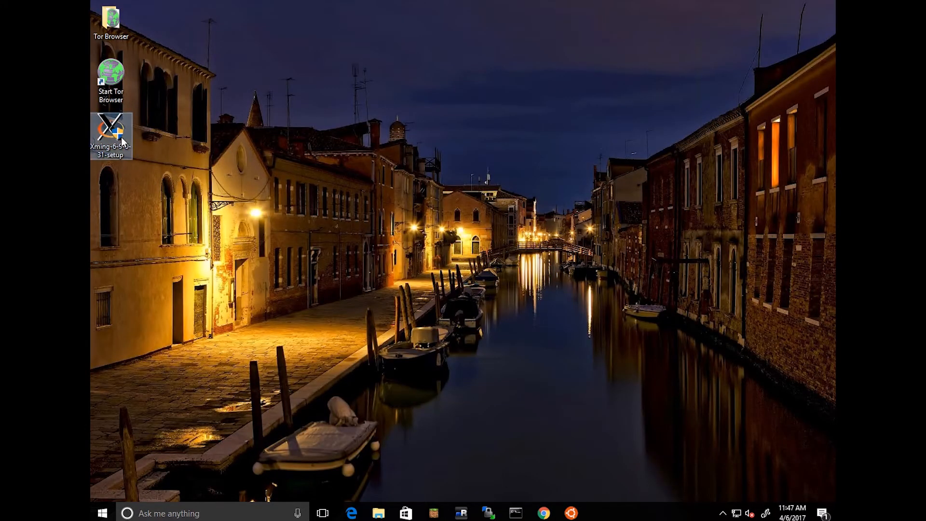
# - Run Xming setup into the existing C:\Program Files (x86)\Xming folder without Non US Keyboard support
pyautogui.doubleClick(110, 131)
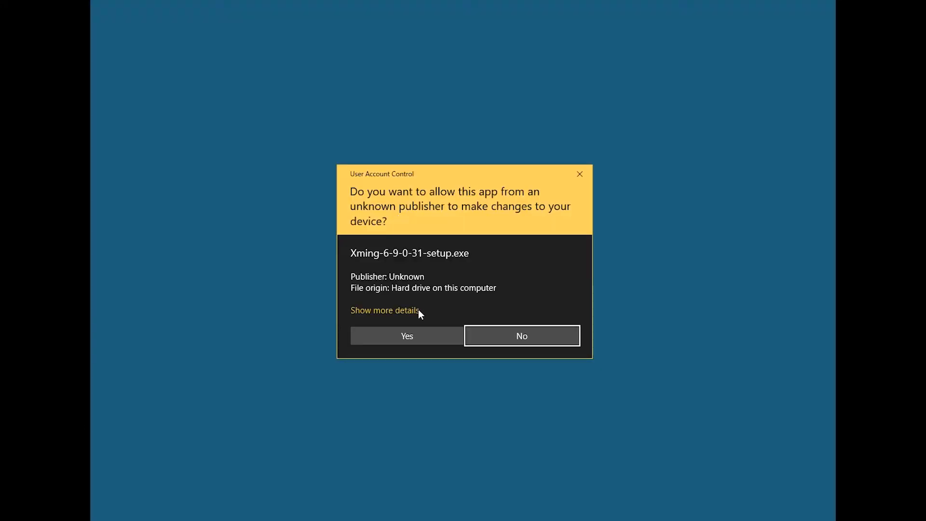
pyautogui.click(406, 336)
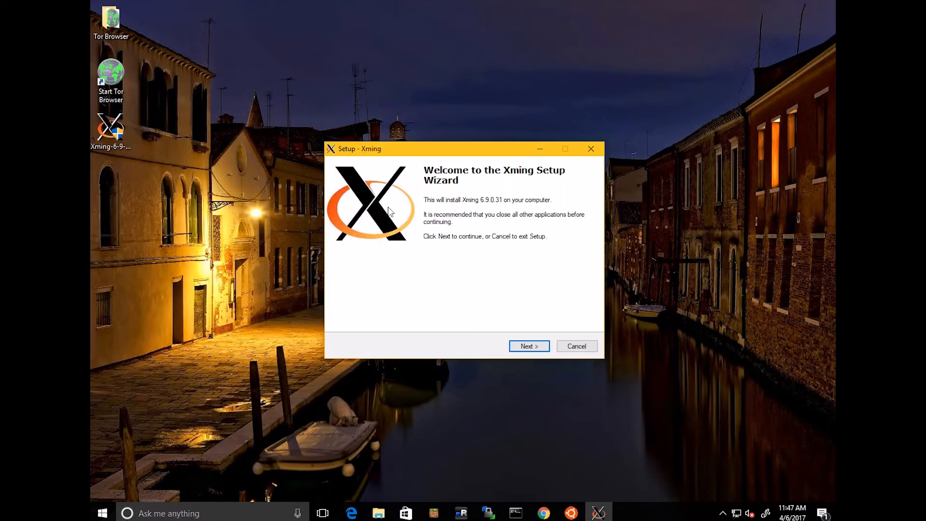
pyautogui.click(527, 346)
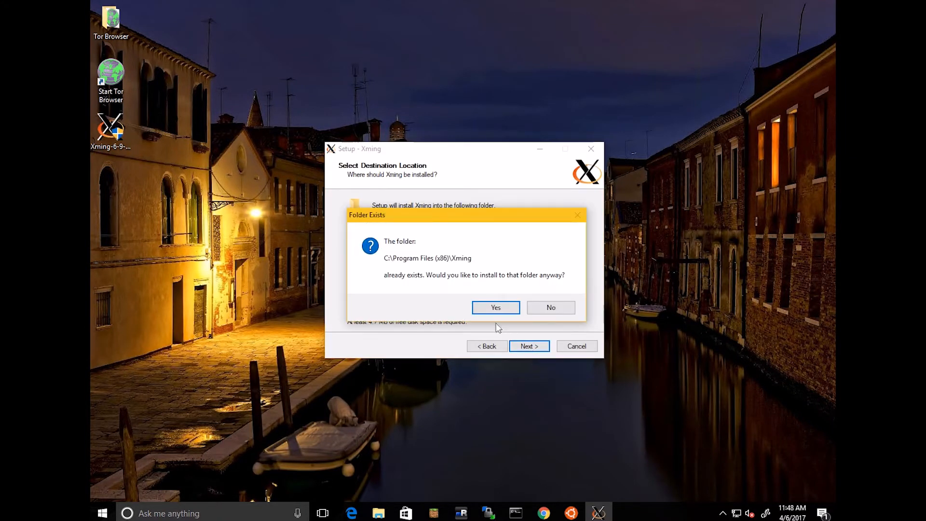
pyautogui.click(495, 307)
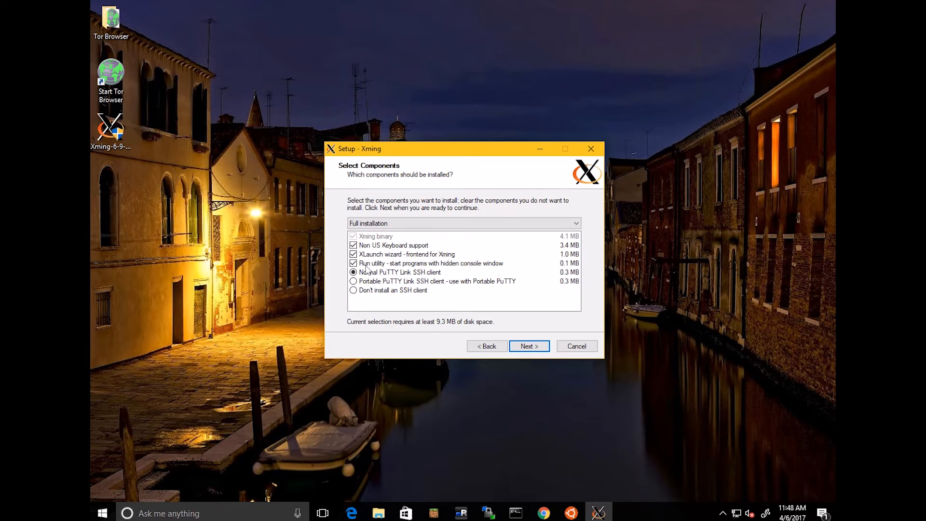
pyautogui.click(353, 245)
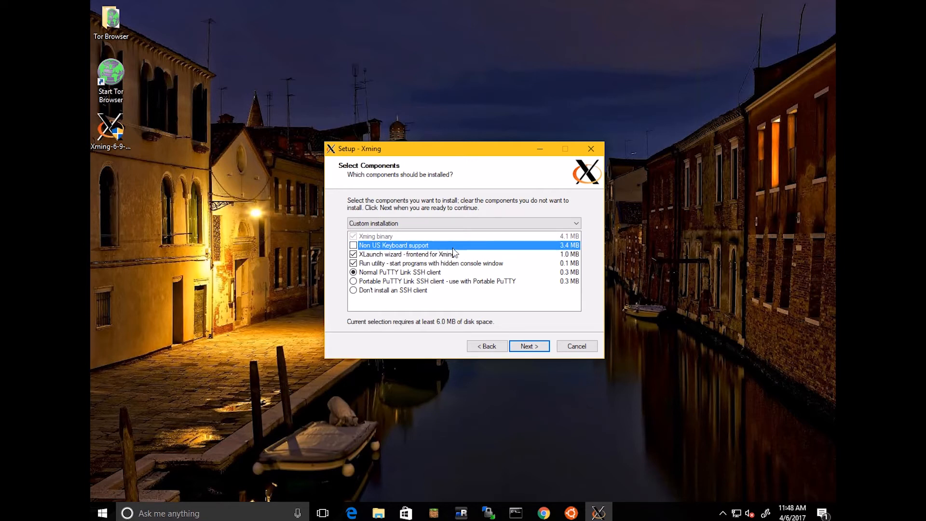
pyautogui.moveTo(528, 250)
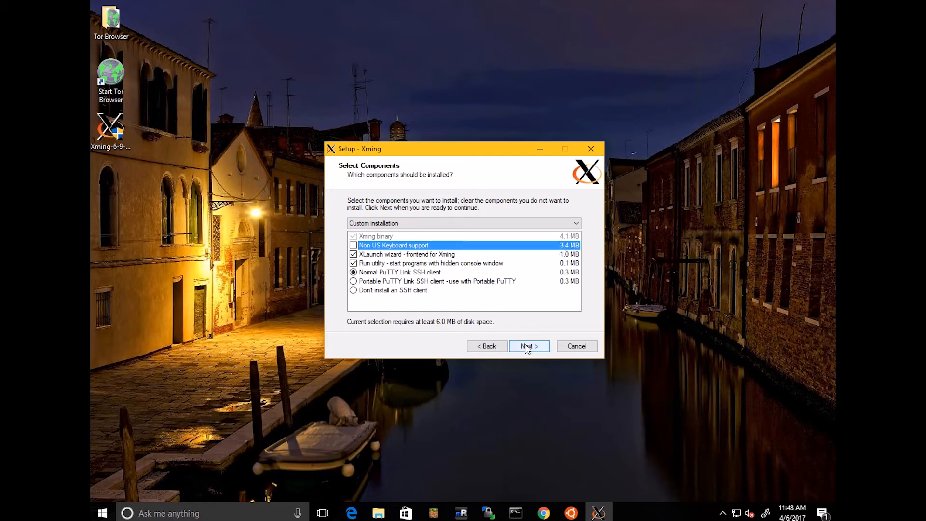
# - Accept the components and default additional tasks and install Xming
pyautogui.click(527, 346)
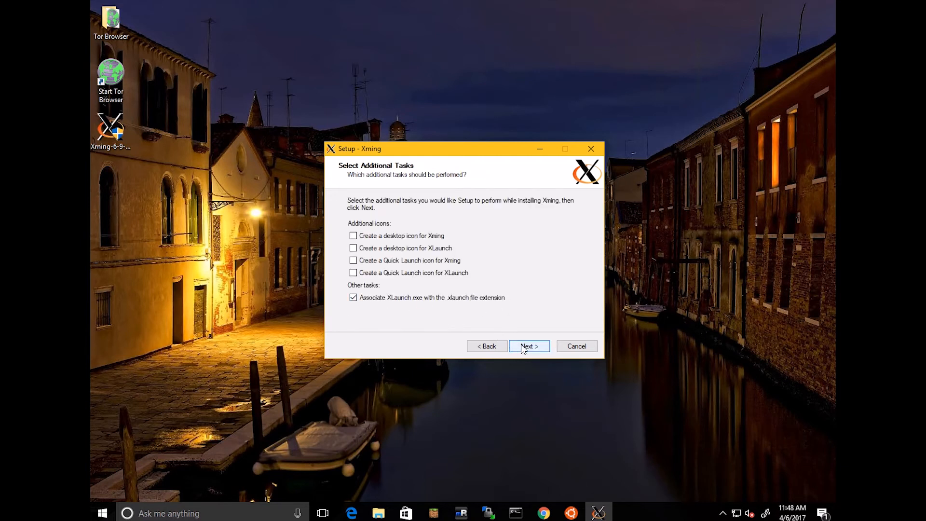
pyautogui.click(529, 346)
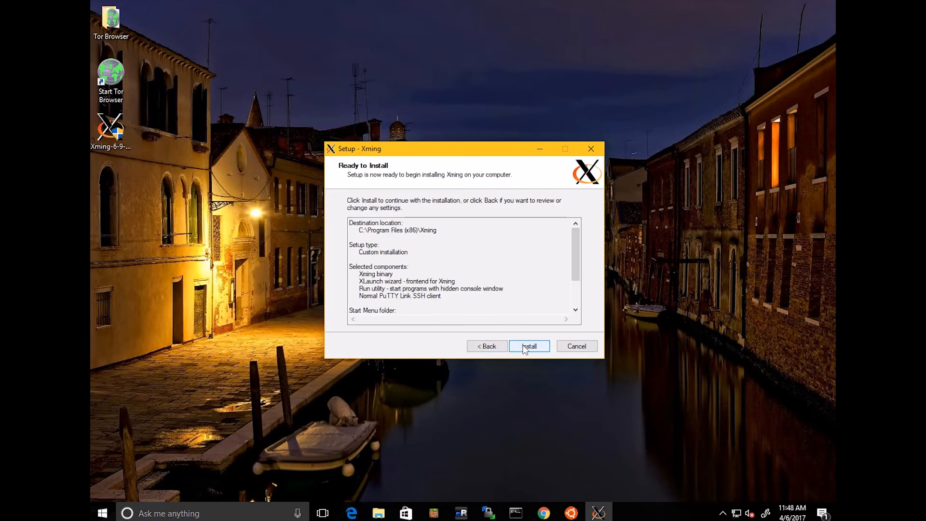
pyautogui.click(529, 346)
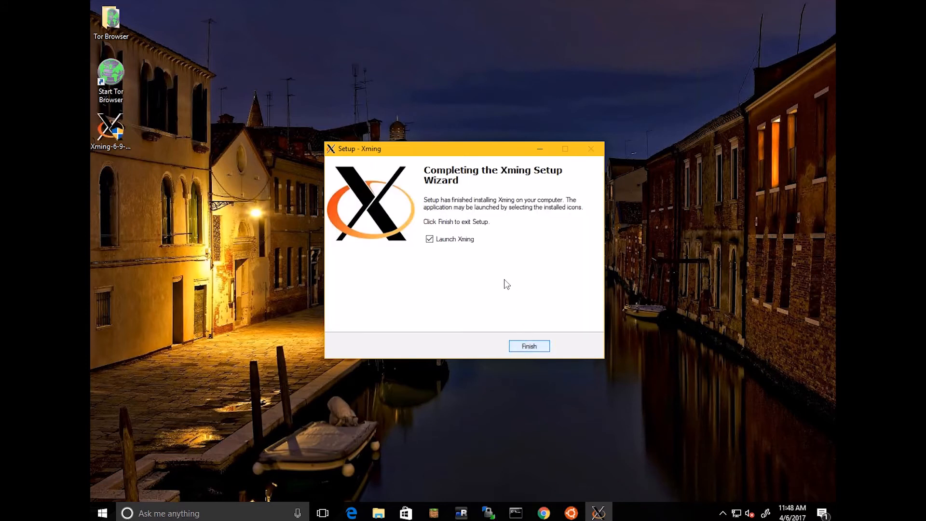
# - Finish setup launching Xming, check About shows version 6.9.0.31, and return to Bash
pyautogui.click(528, 346)
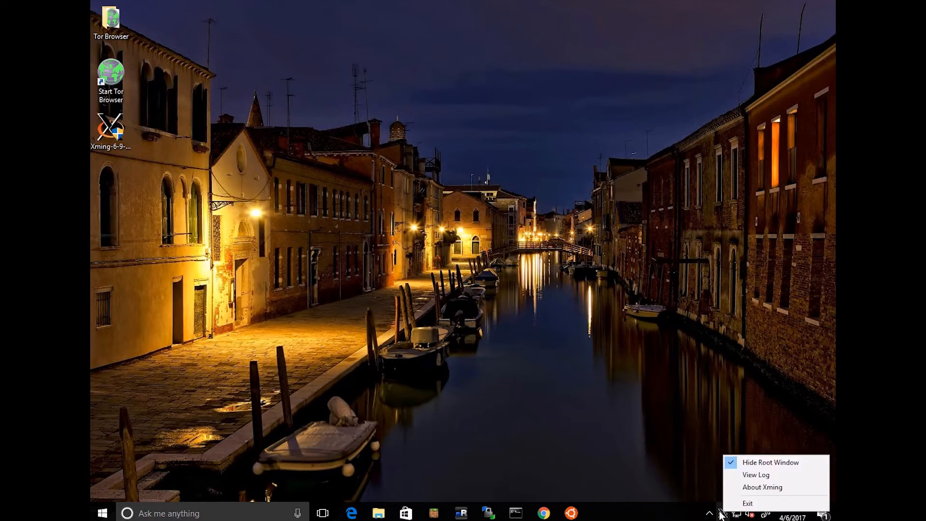
pyautogui.click(762, 487)
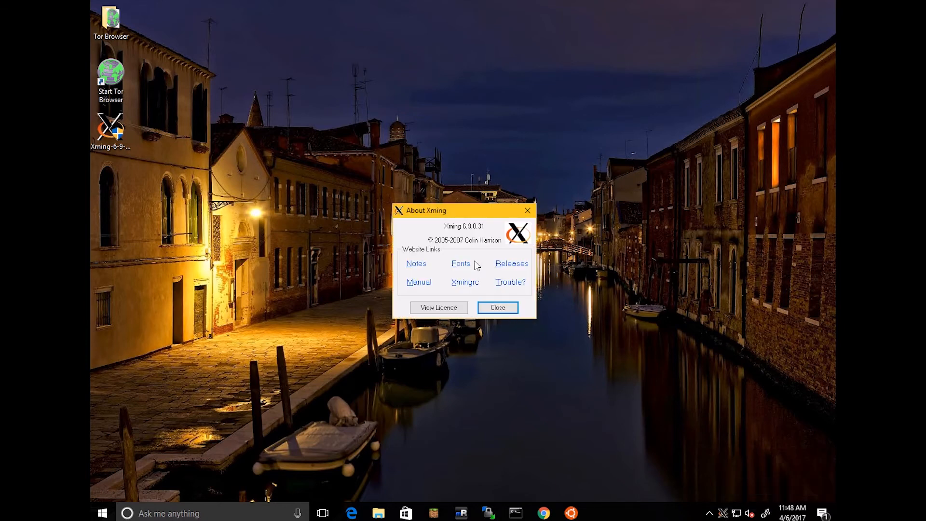
pyautogui.moveTo(436, 281)
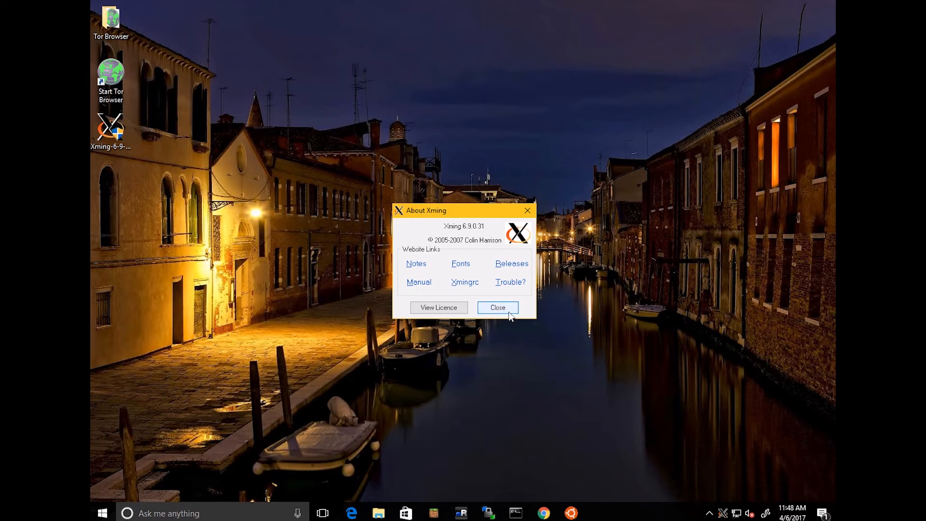
pyautogui.click(497, 307)
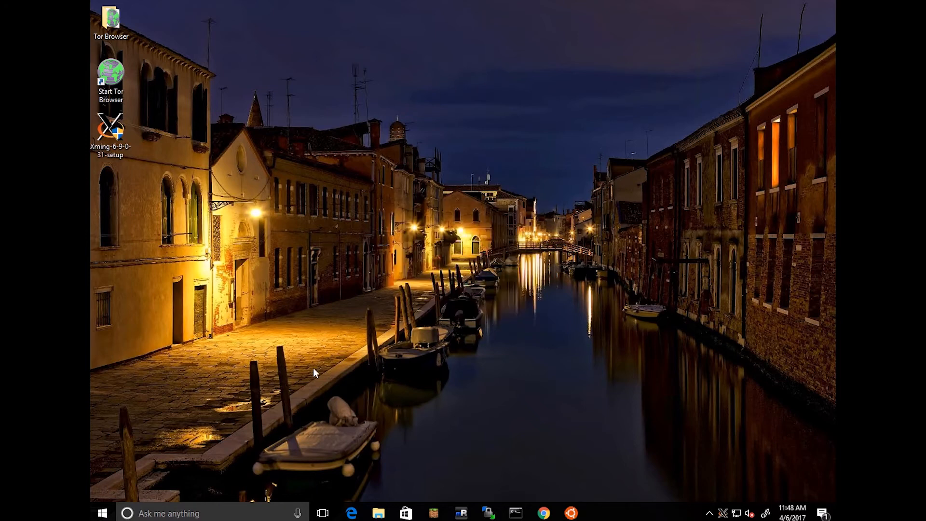
pyautogui.click(128, 512)
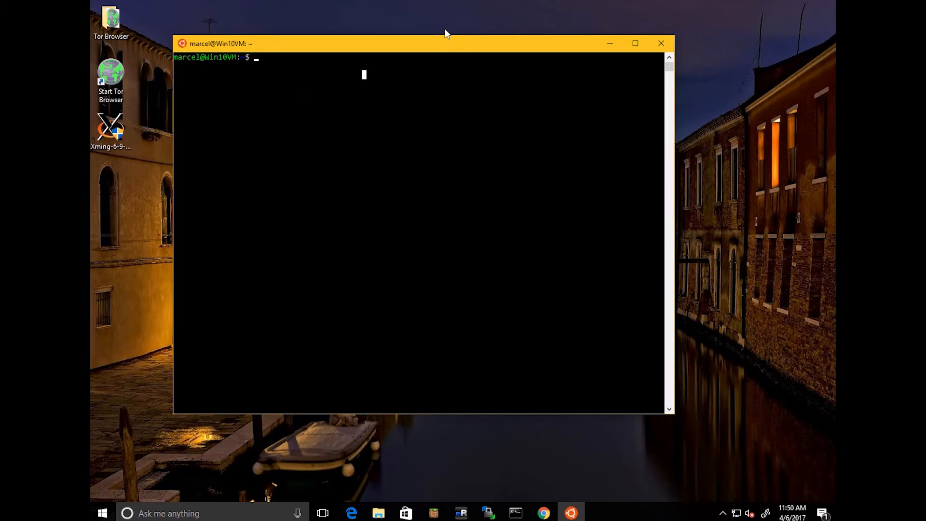
# - Install darktable with 'sudo apt install darktable'
pyautogui.write('sudo')
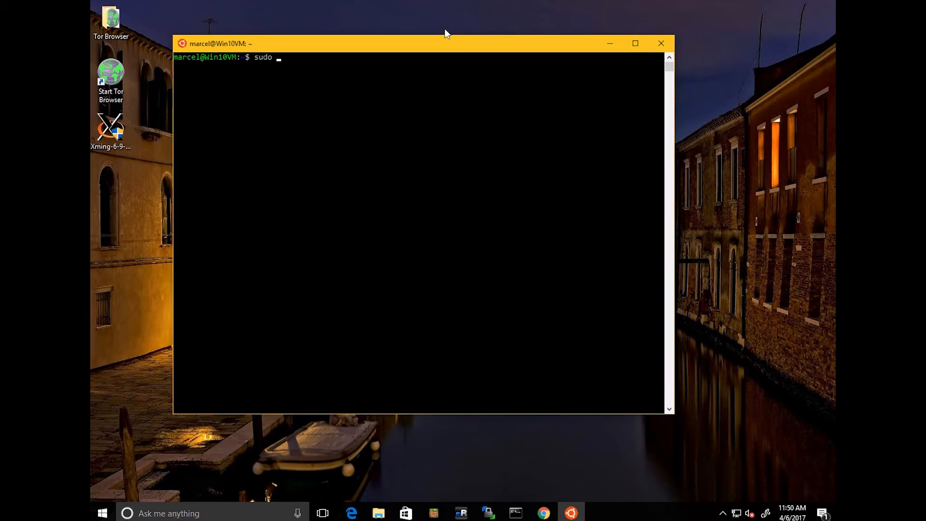
pyautogui.write('apt install darkt')
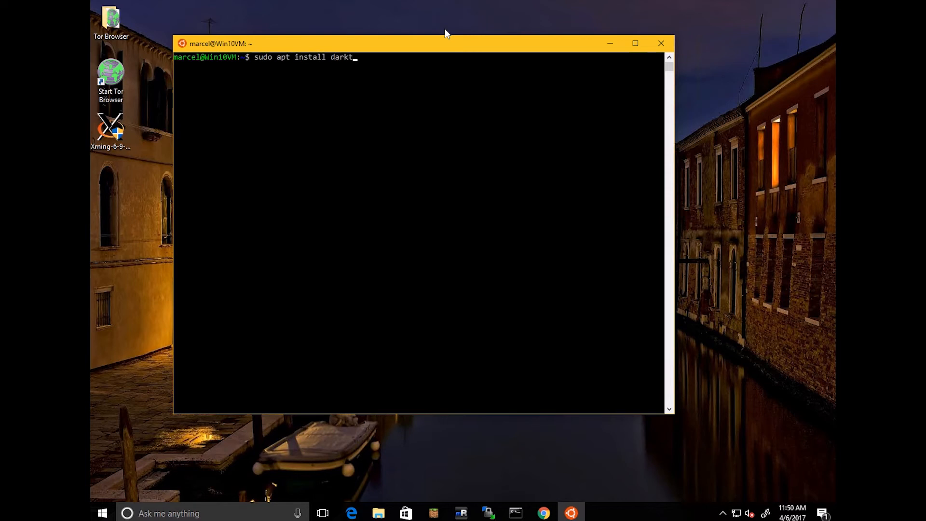
pyautogui.write('able')
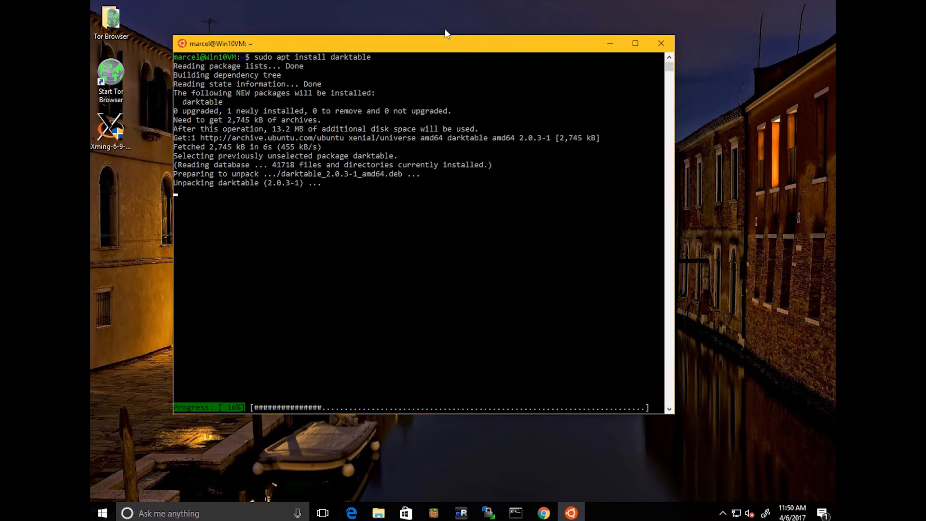
pyautogui.moveTo(279, 70)
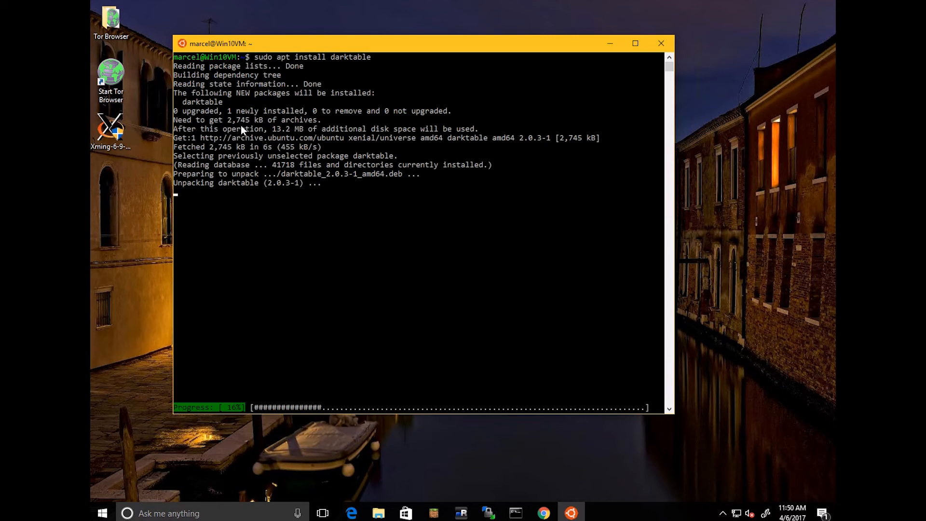
pyautogui.moveTo(254, 146)
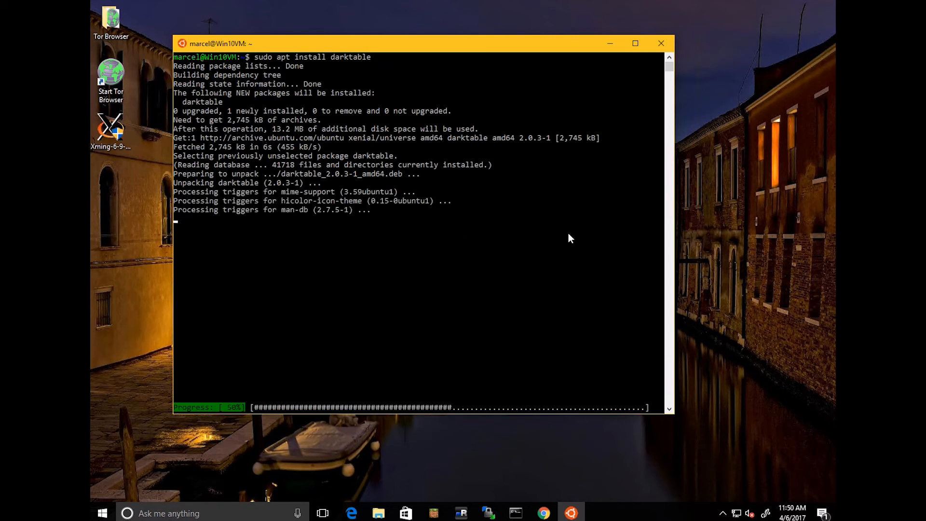
pyautogui.moveTo(571, 238)
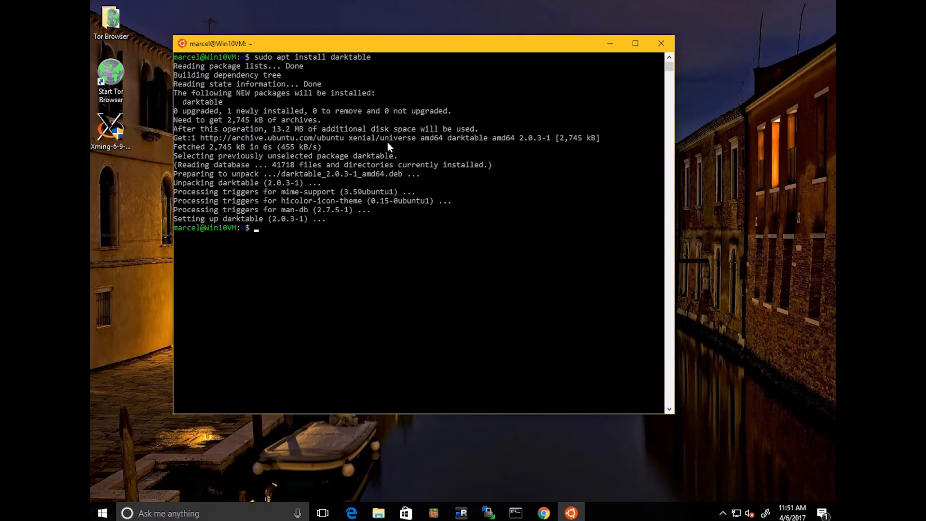
pyautogui.moveTo(297, 256)
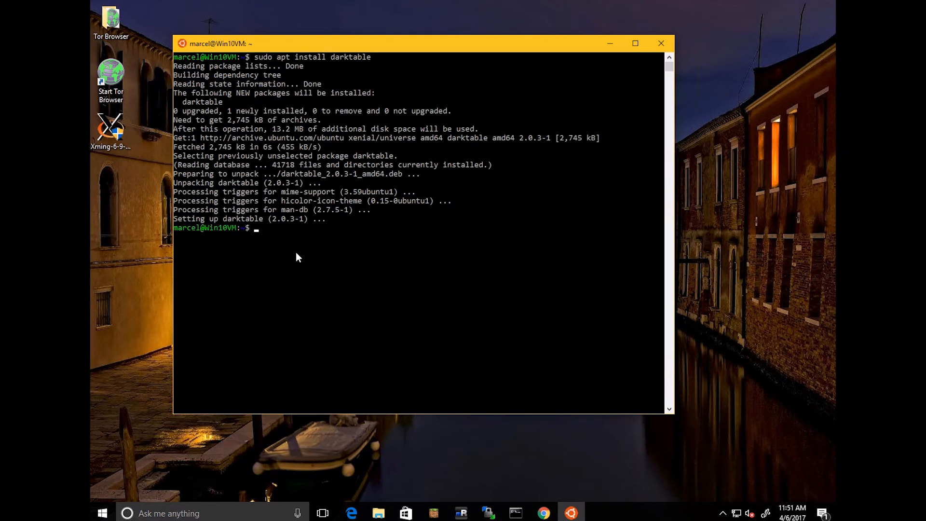
pyautogui.moveTo(367, 200)
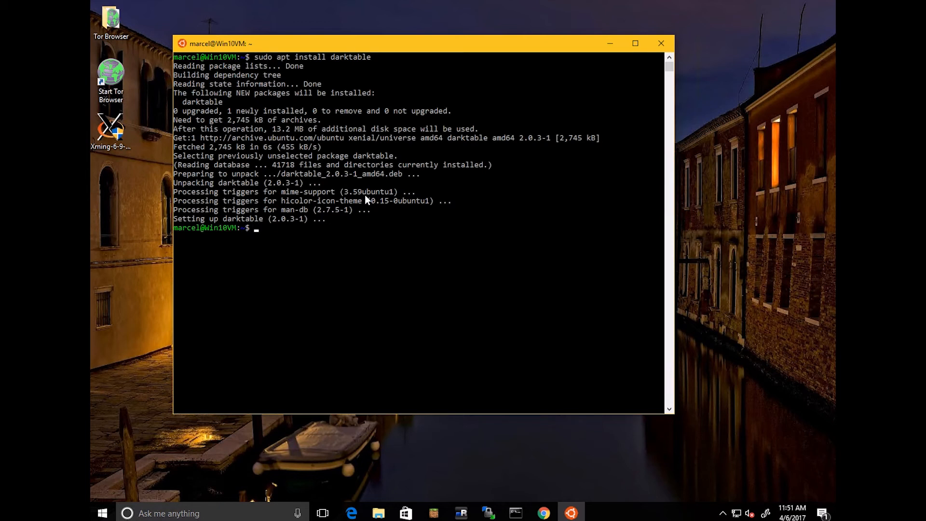
pyautogui.moveTo(320, 121)
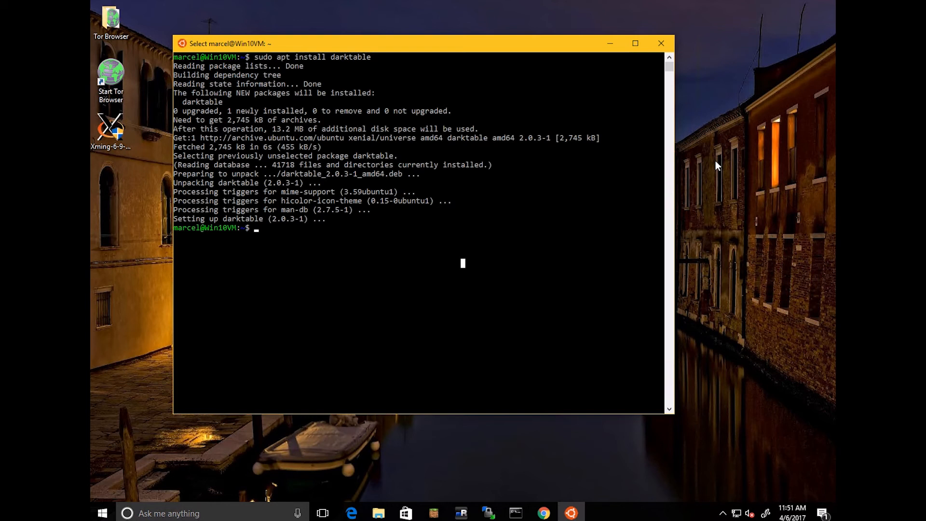
# - Export DISPLAY=:0 in the Bash shell and launch darktable through Xming
pyautogui.write('expor')
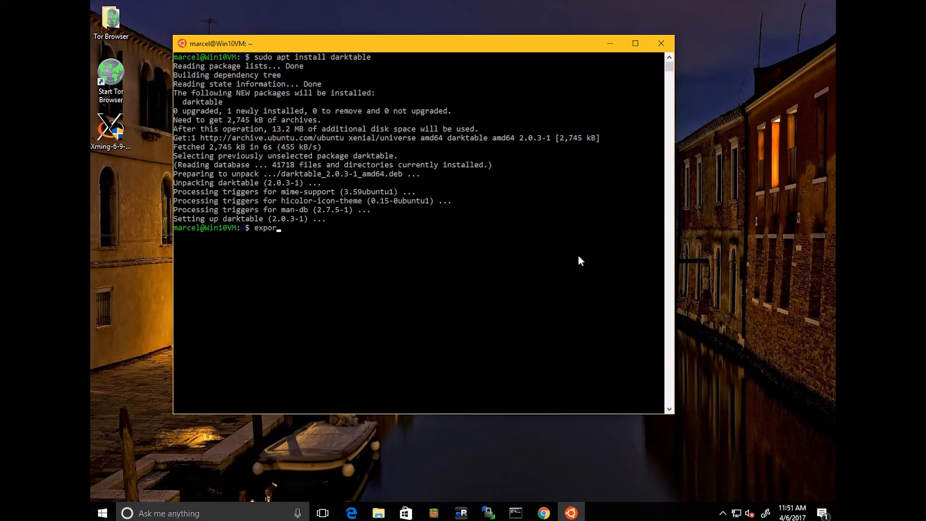
pyautogui.write('DISPLA')
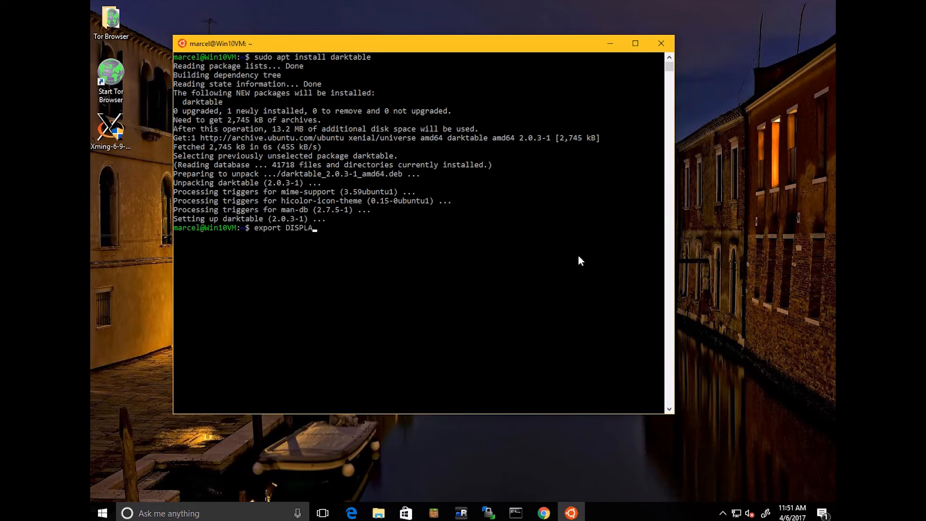
pyautogui.write('Y=:0')
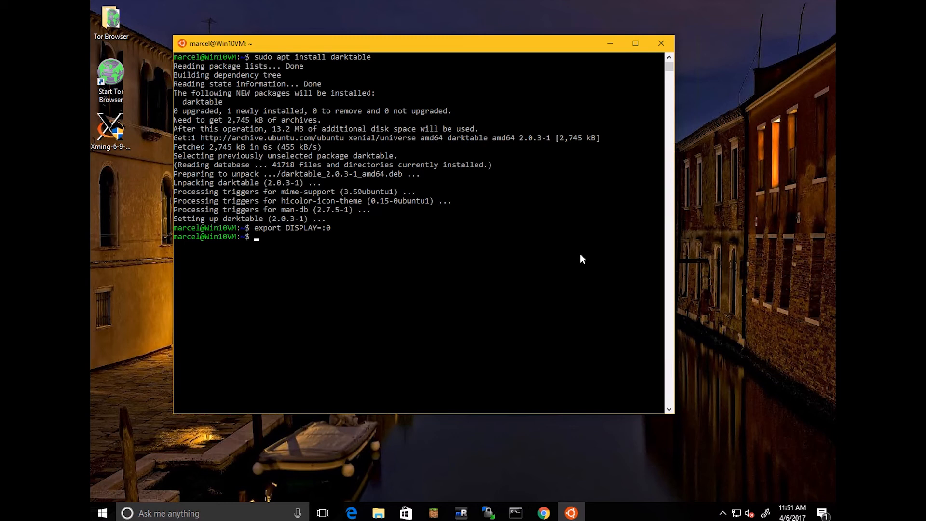
pyautogui.moveTo(324, 255)
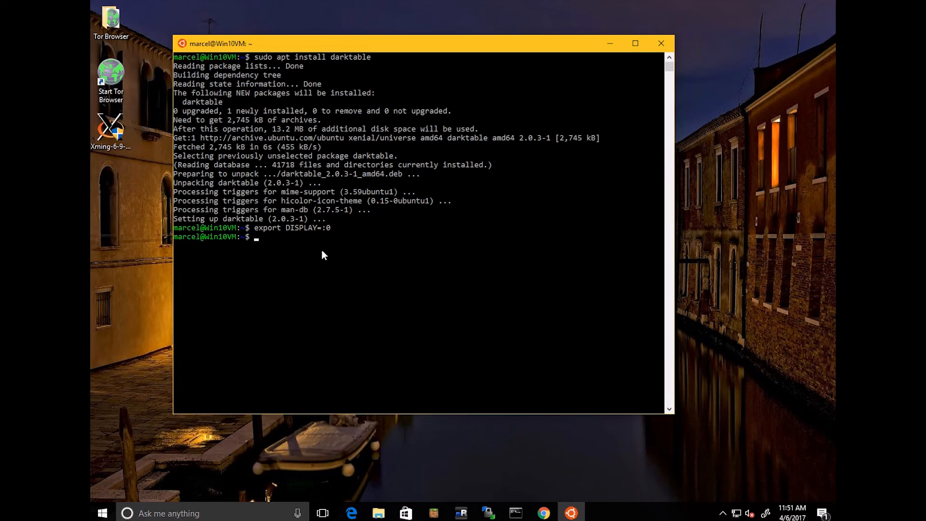
pyautogui.moveTo(529, 242)
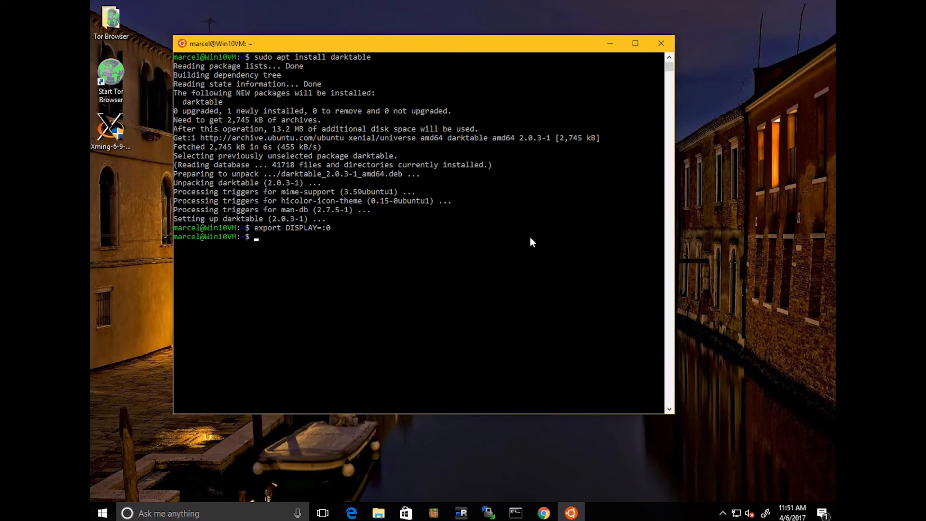
pyautogui.write('darktable')
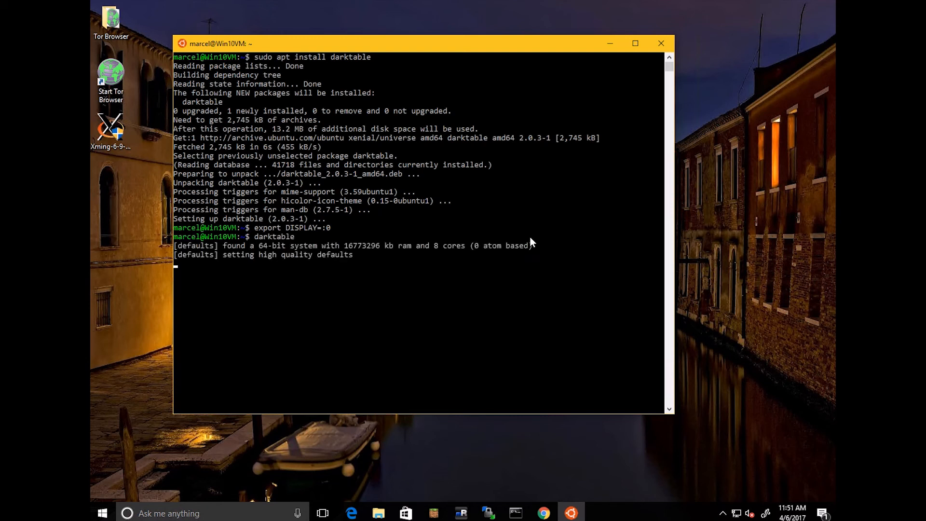
pyautogui.moveTo(377, 220)
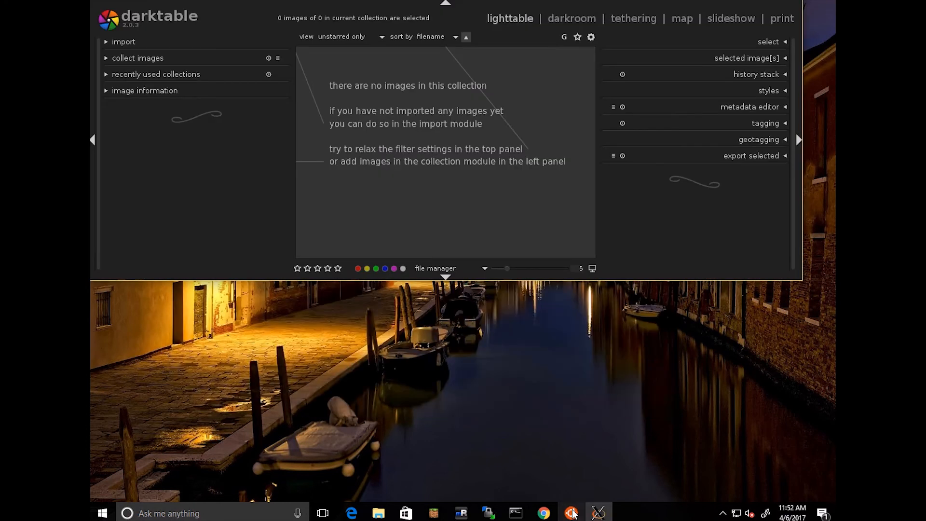
# - Bring up darktable's lighttable, expand import, start a single-image import and cancel it
pyautogui.click(570, 512)
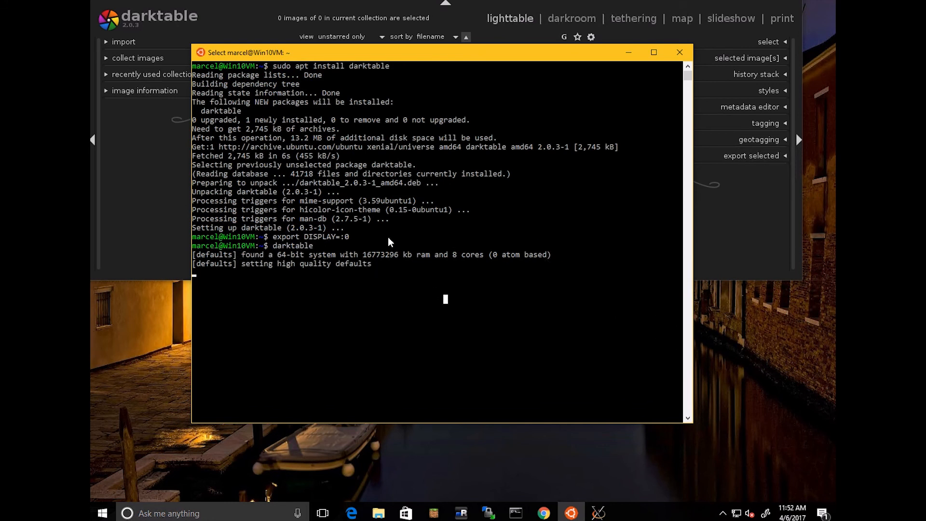
pyautogui.moveTo(452, 264)
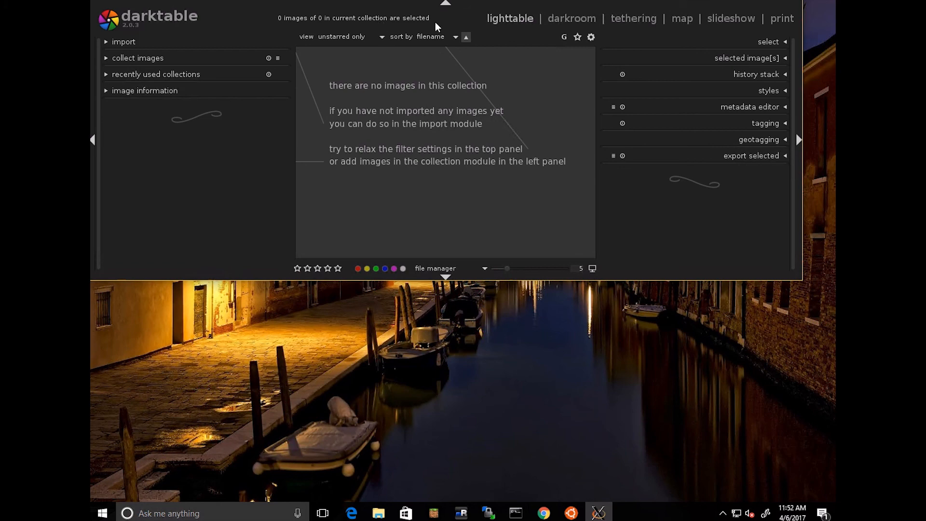
pyautogui.moveTo(804, 288)
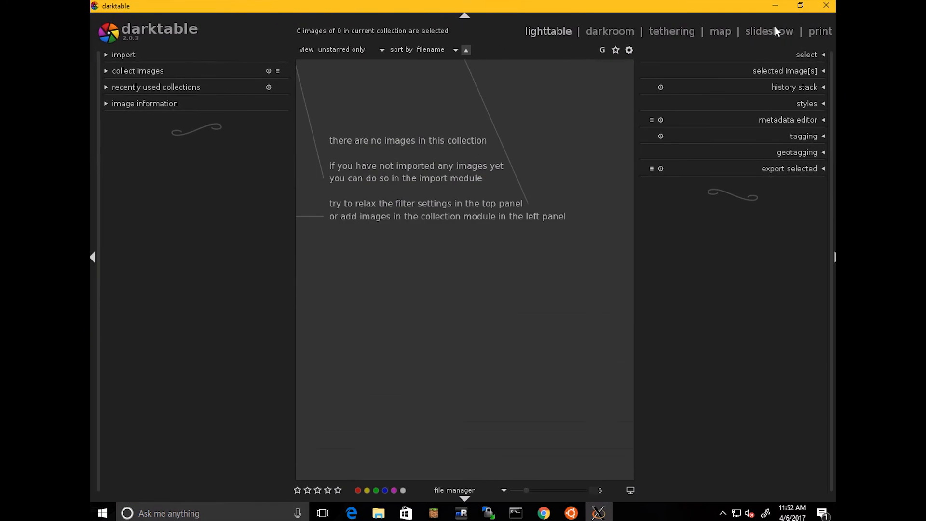
pyautogui.click(123, 54)
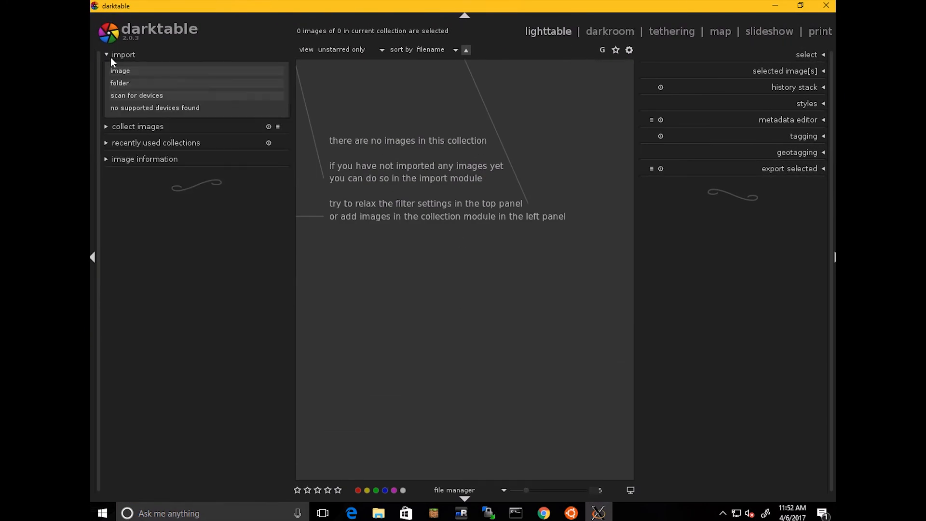
pyautogui.click(119, 70)
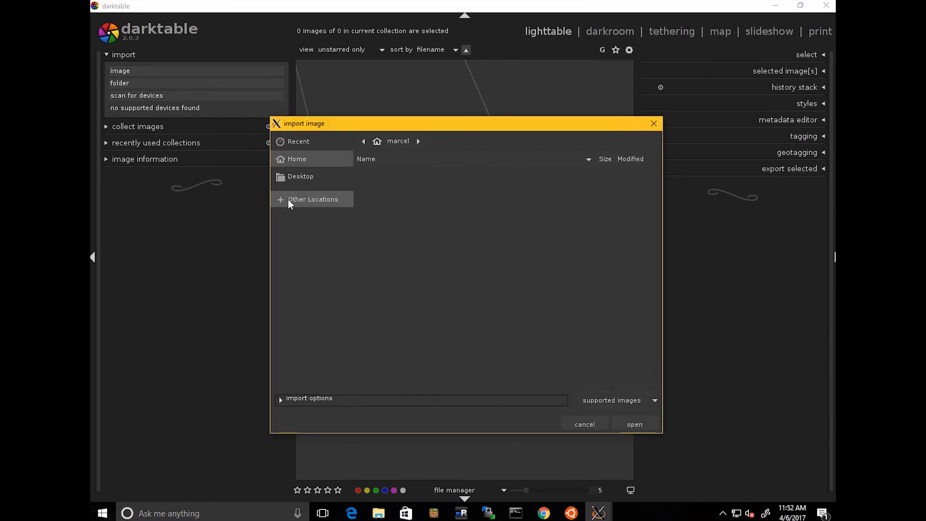
pyautogui.click(585, 424)
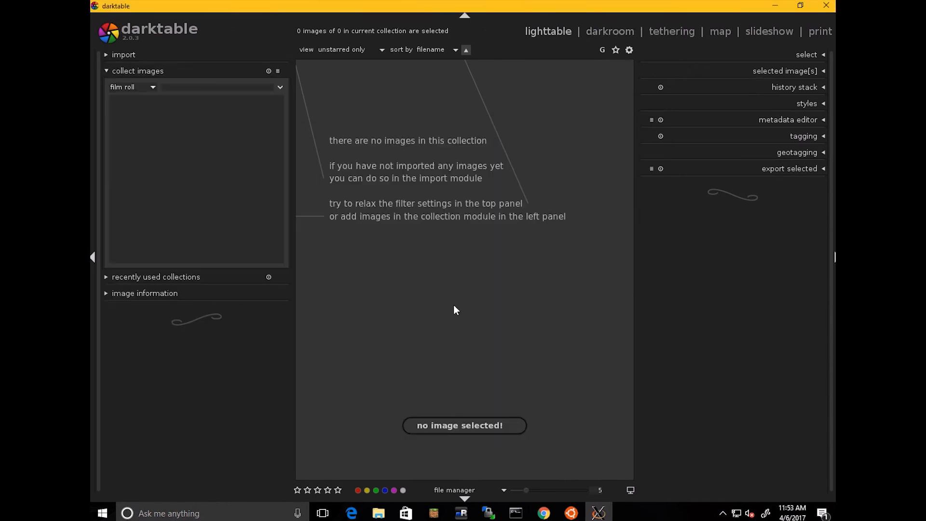
pyautogui.moveTo(433, 124)
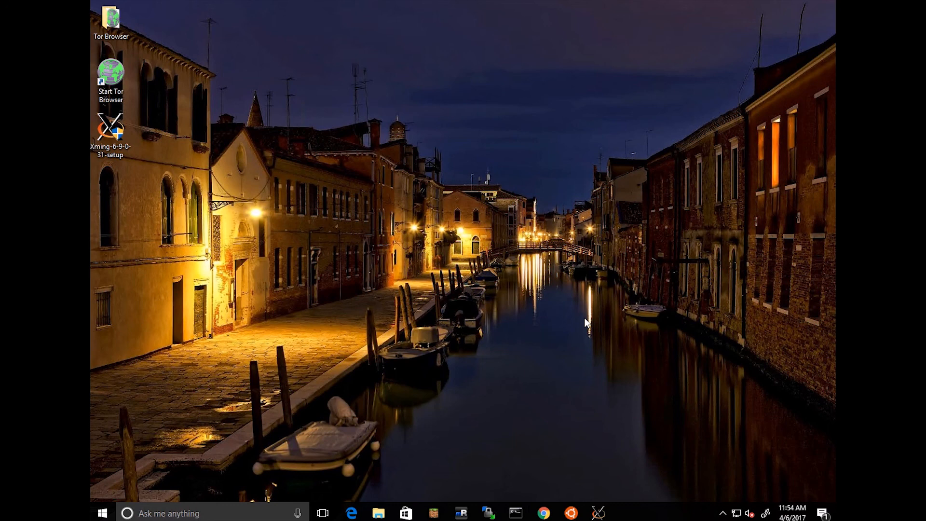
pyautogui.moveTo(584, 307)
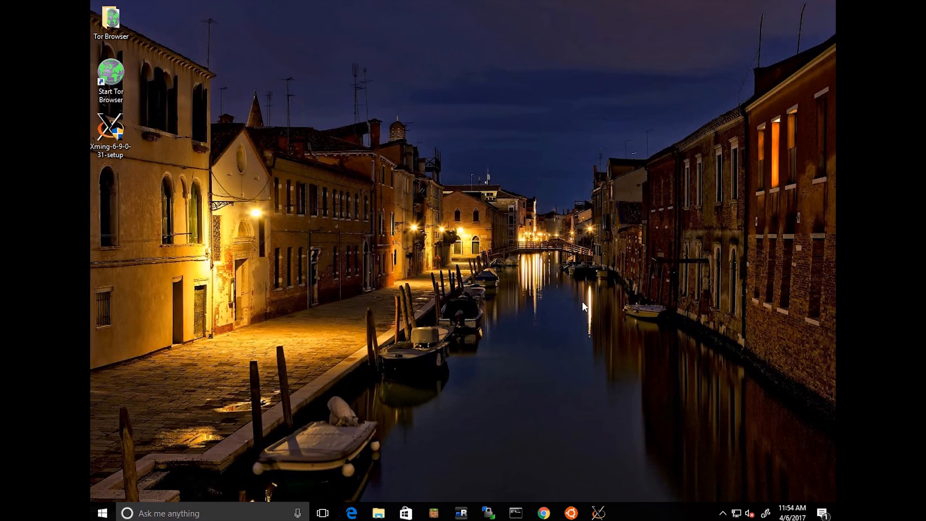